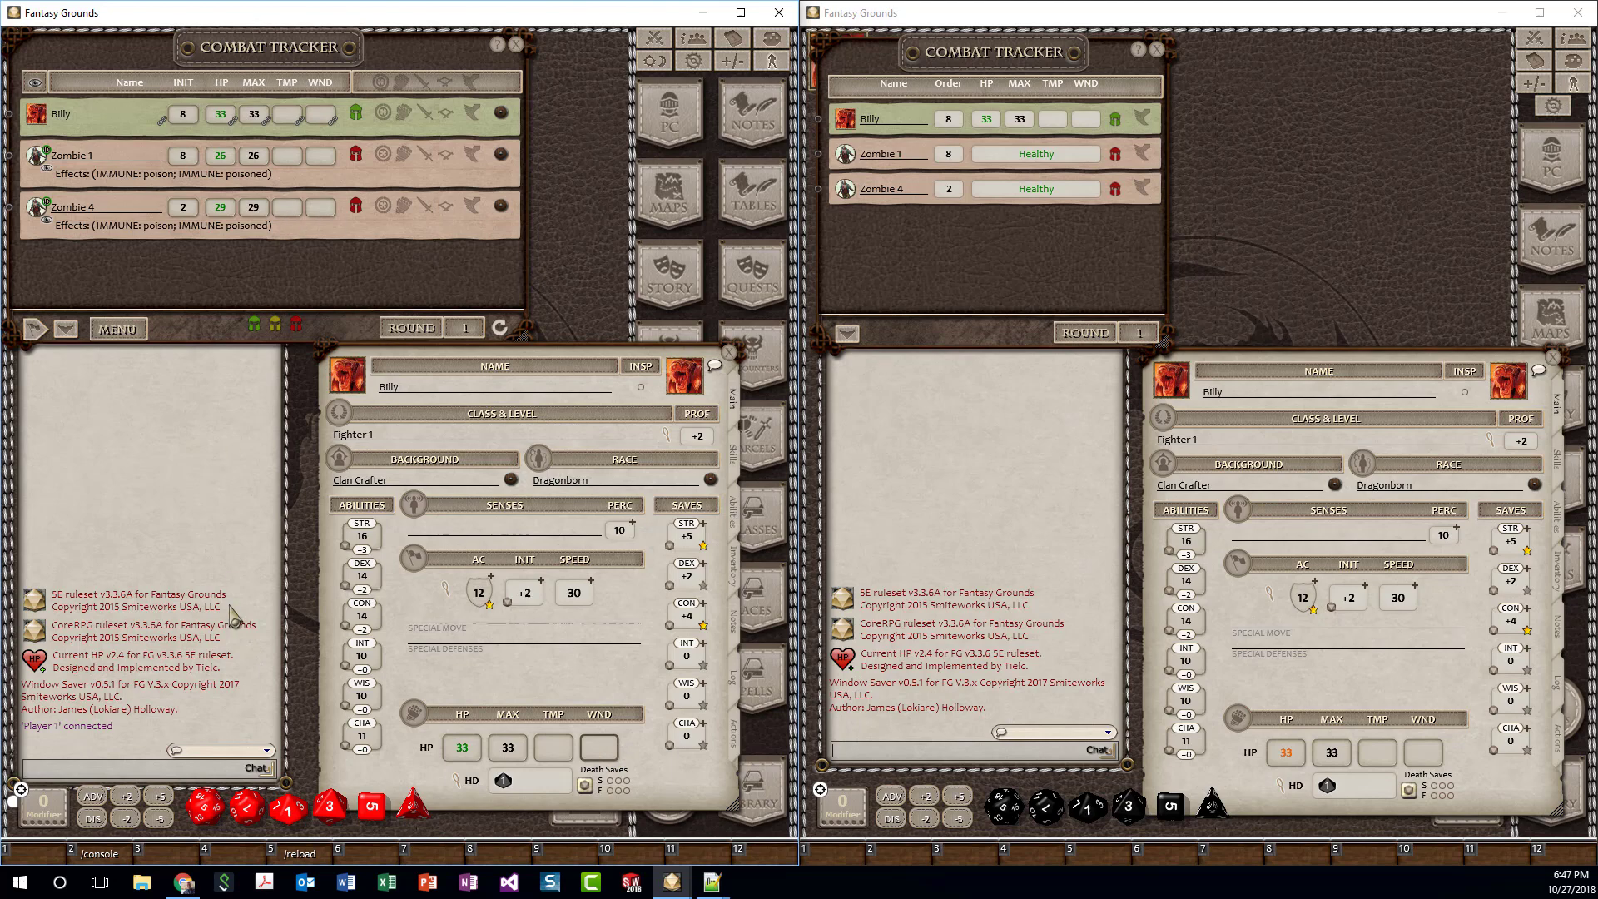
pyautogui.moveTo(634, 380)
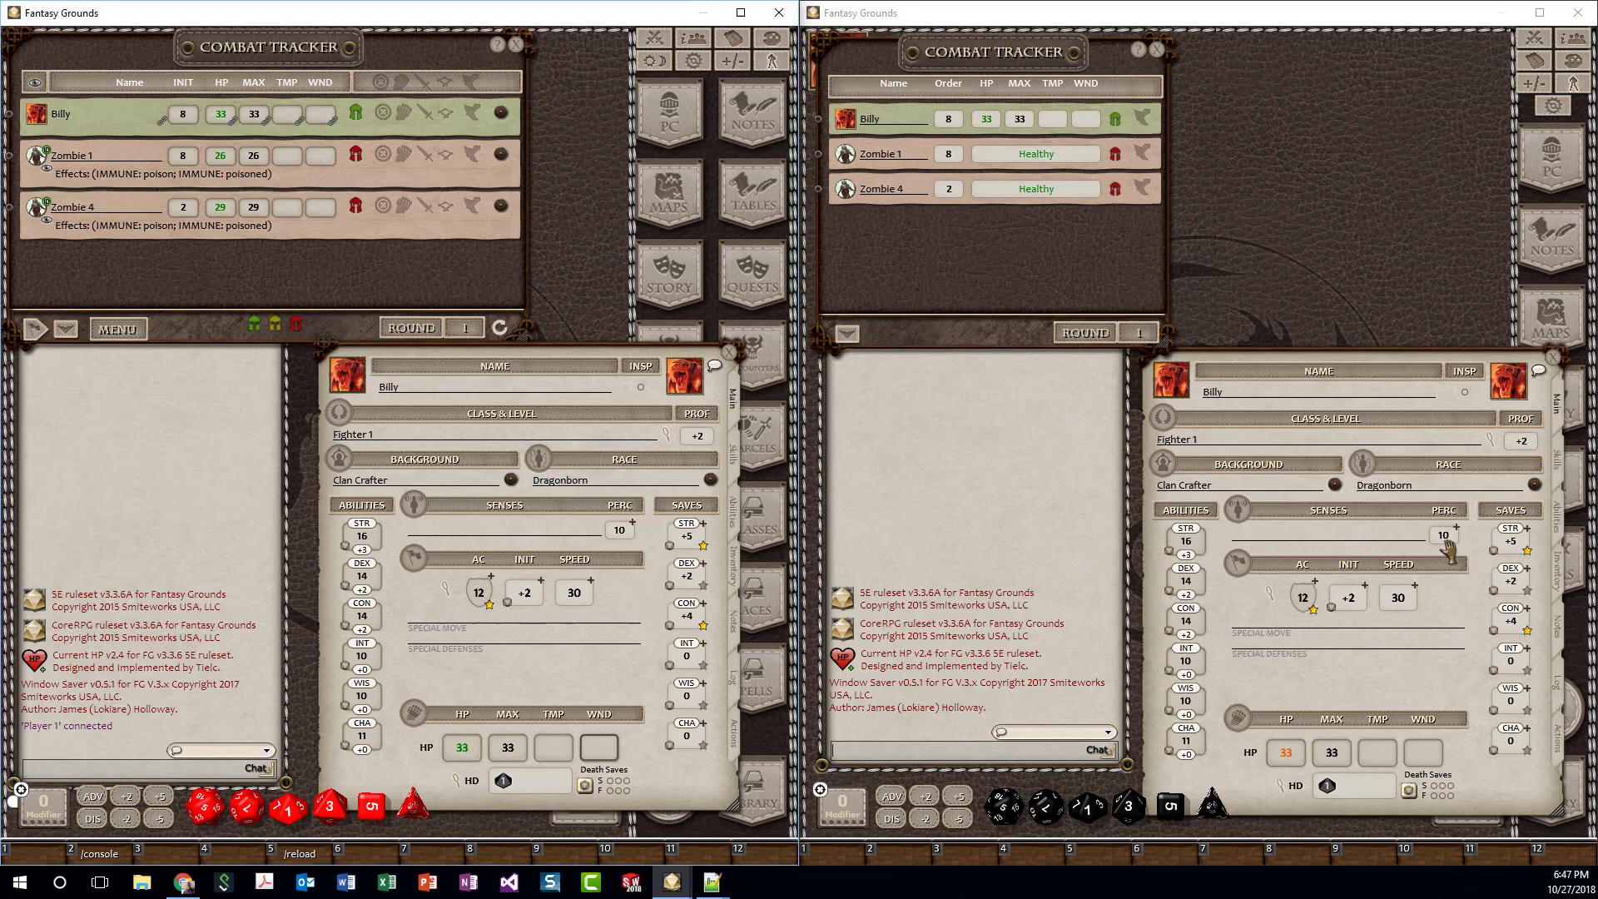
pyautogui.moveTo(1210, 316)
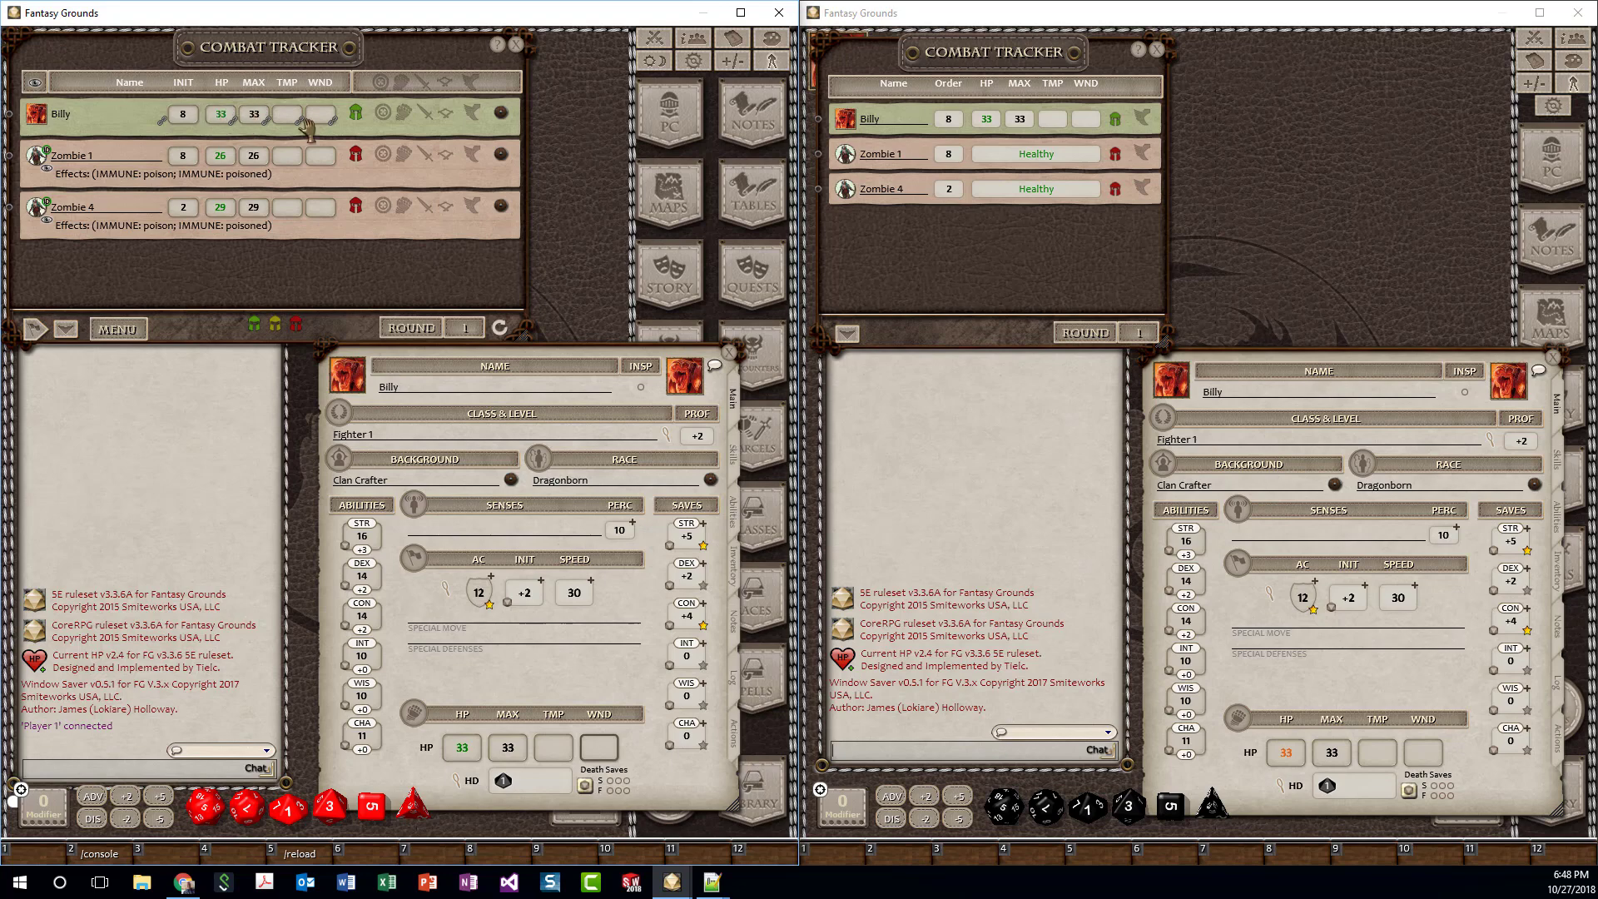
pyautogui.moveTo(221, 116)
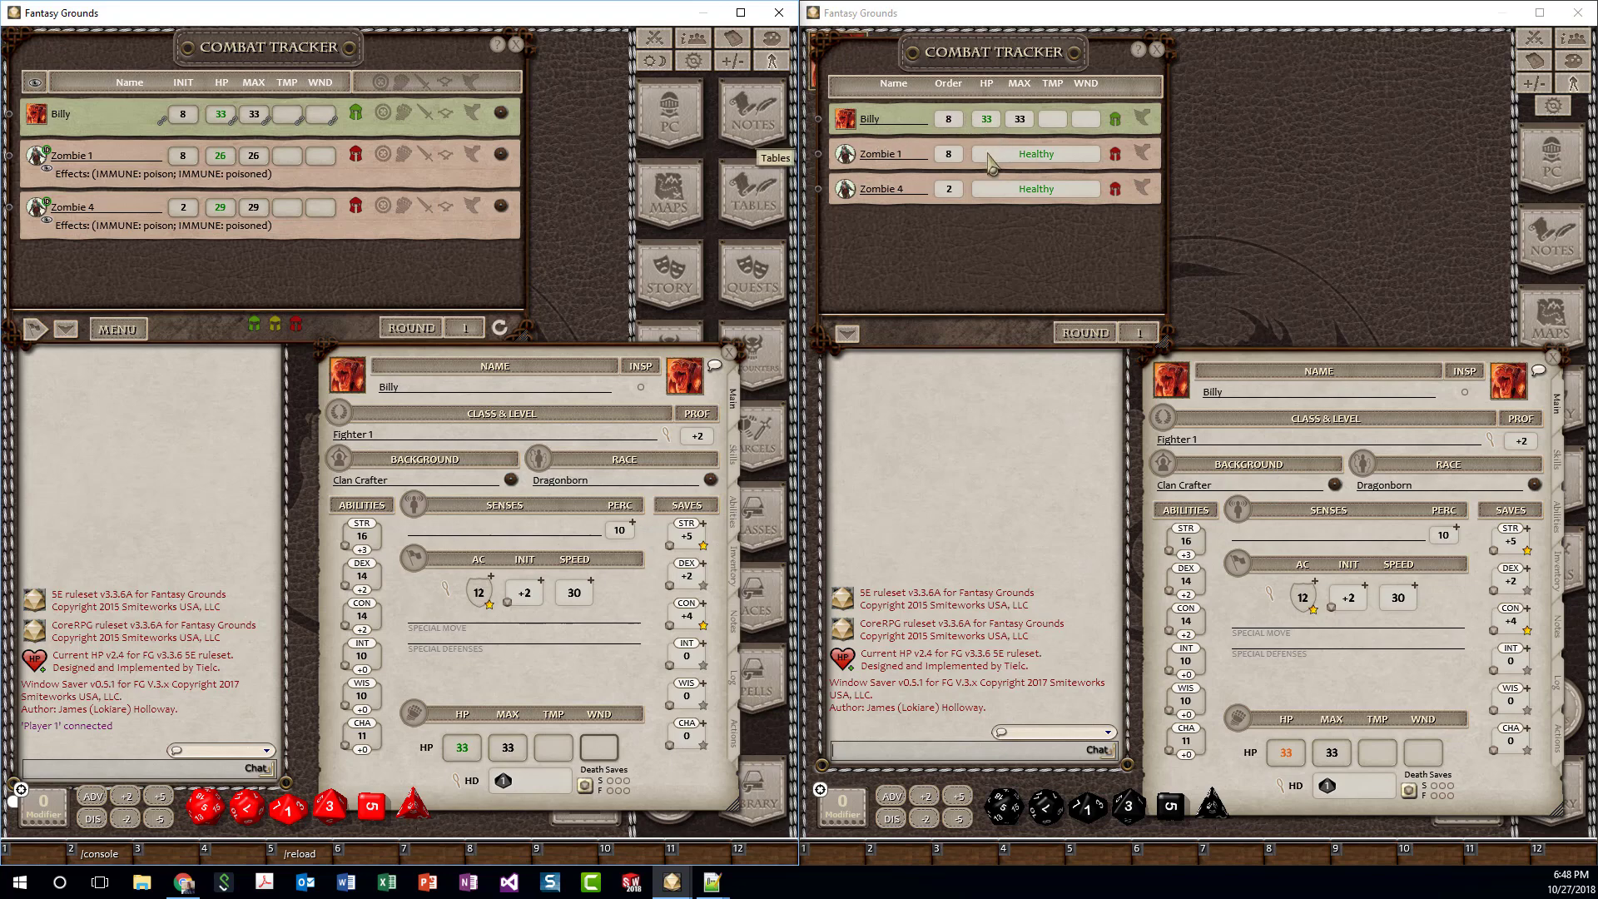
pyautogui.moveTo(1052, 188)
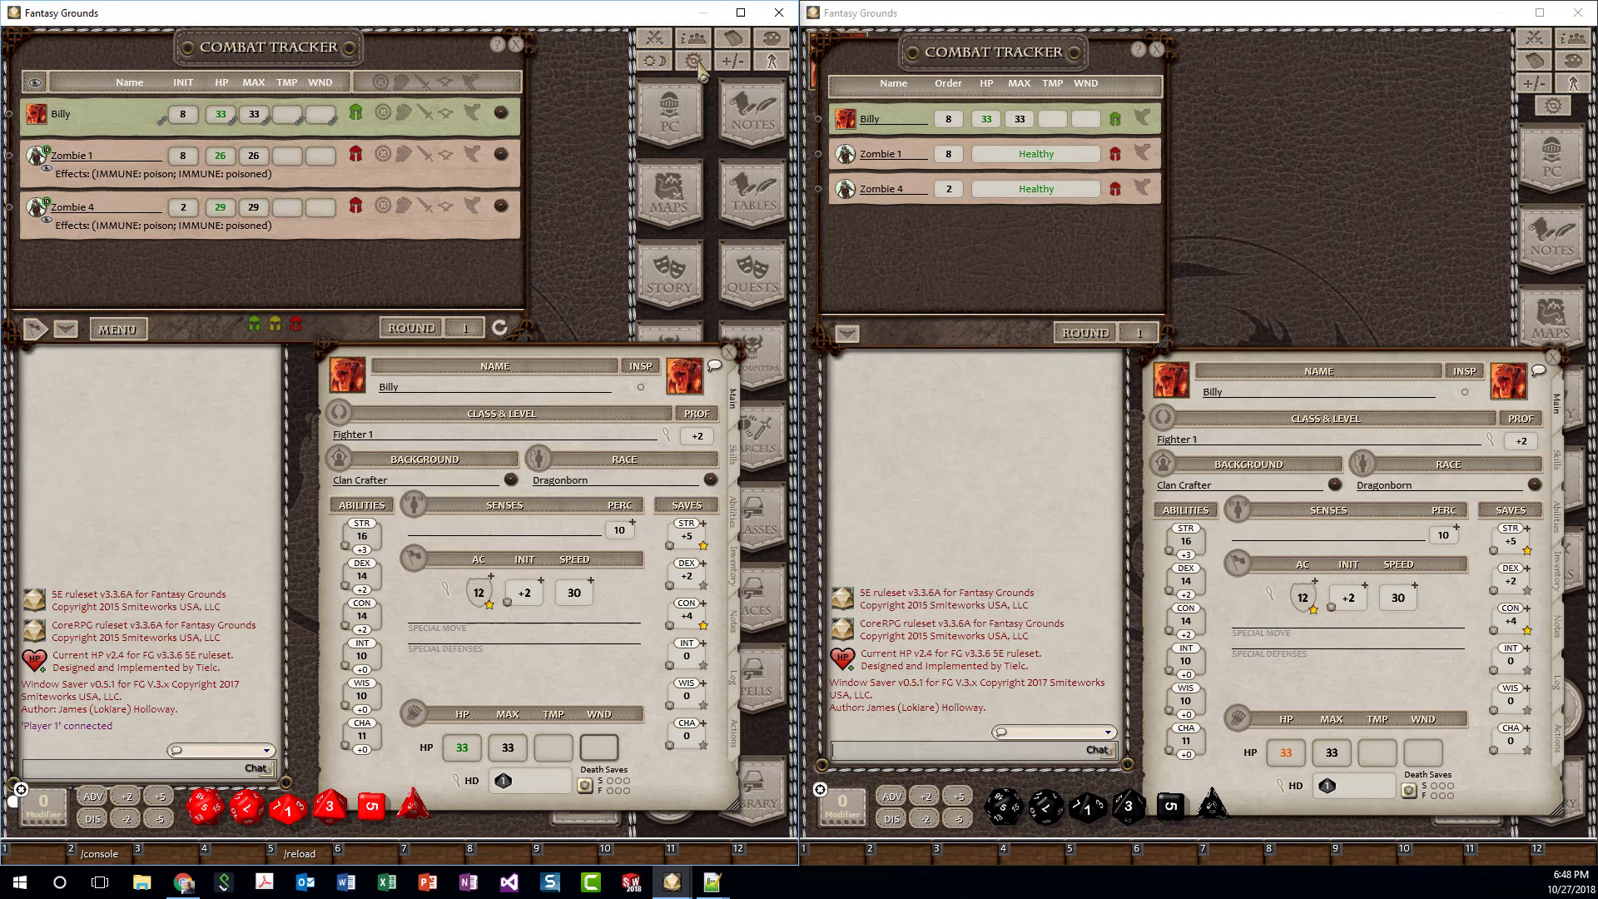
# Step: Toggle the non-ally health display option to detailed and back to status only, then adjust Billy's HP
pyautogui.click(692, 62)
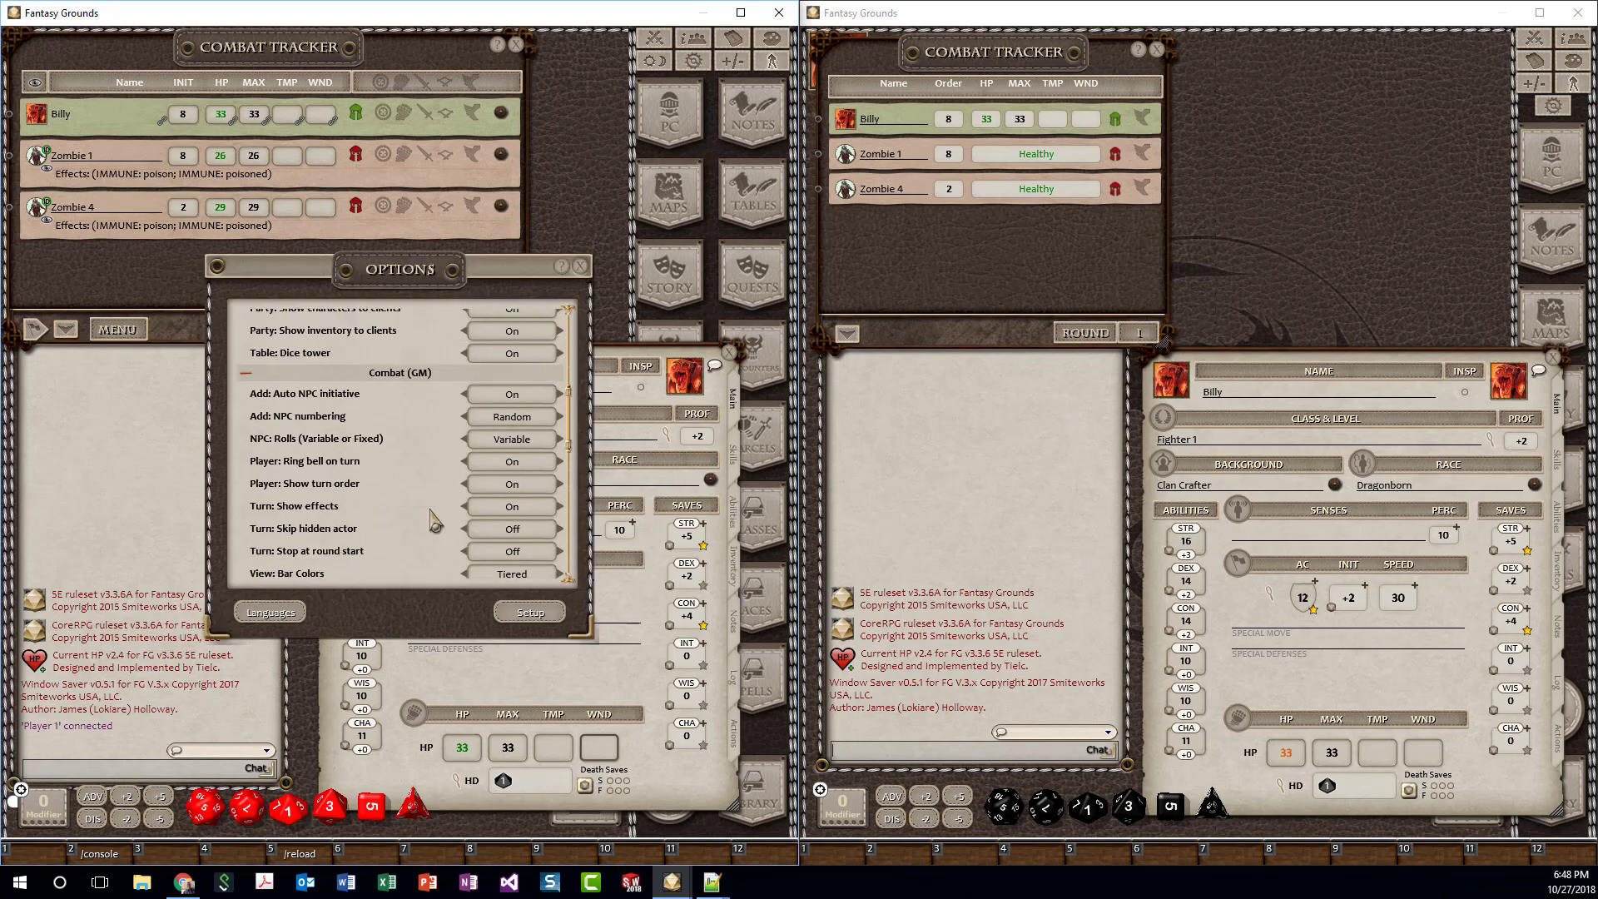
pyautogui.scroll(-3)
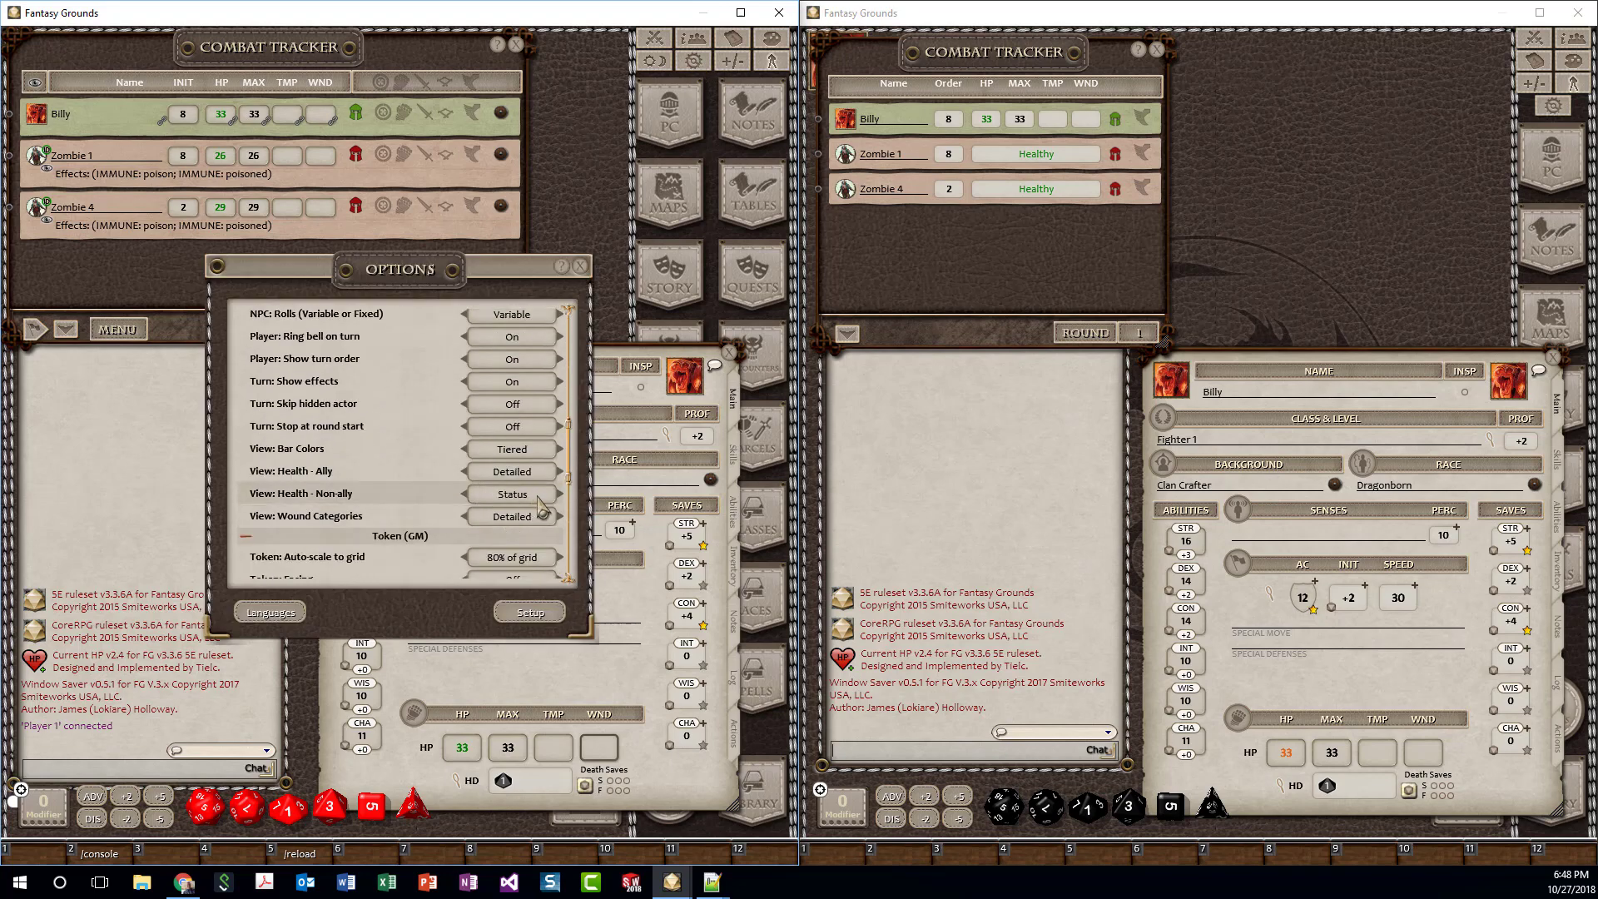
pyautogui.click(511, 493)
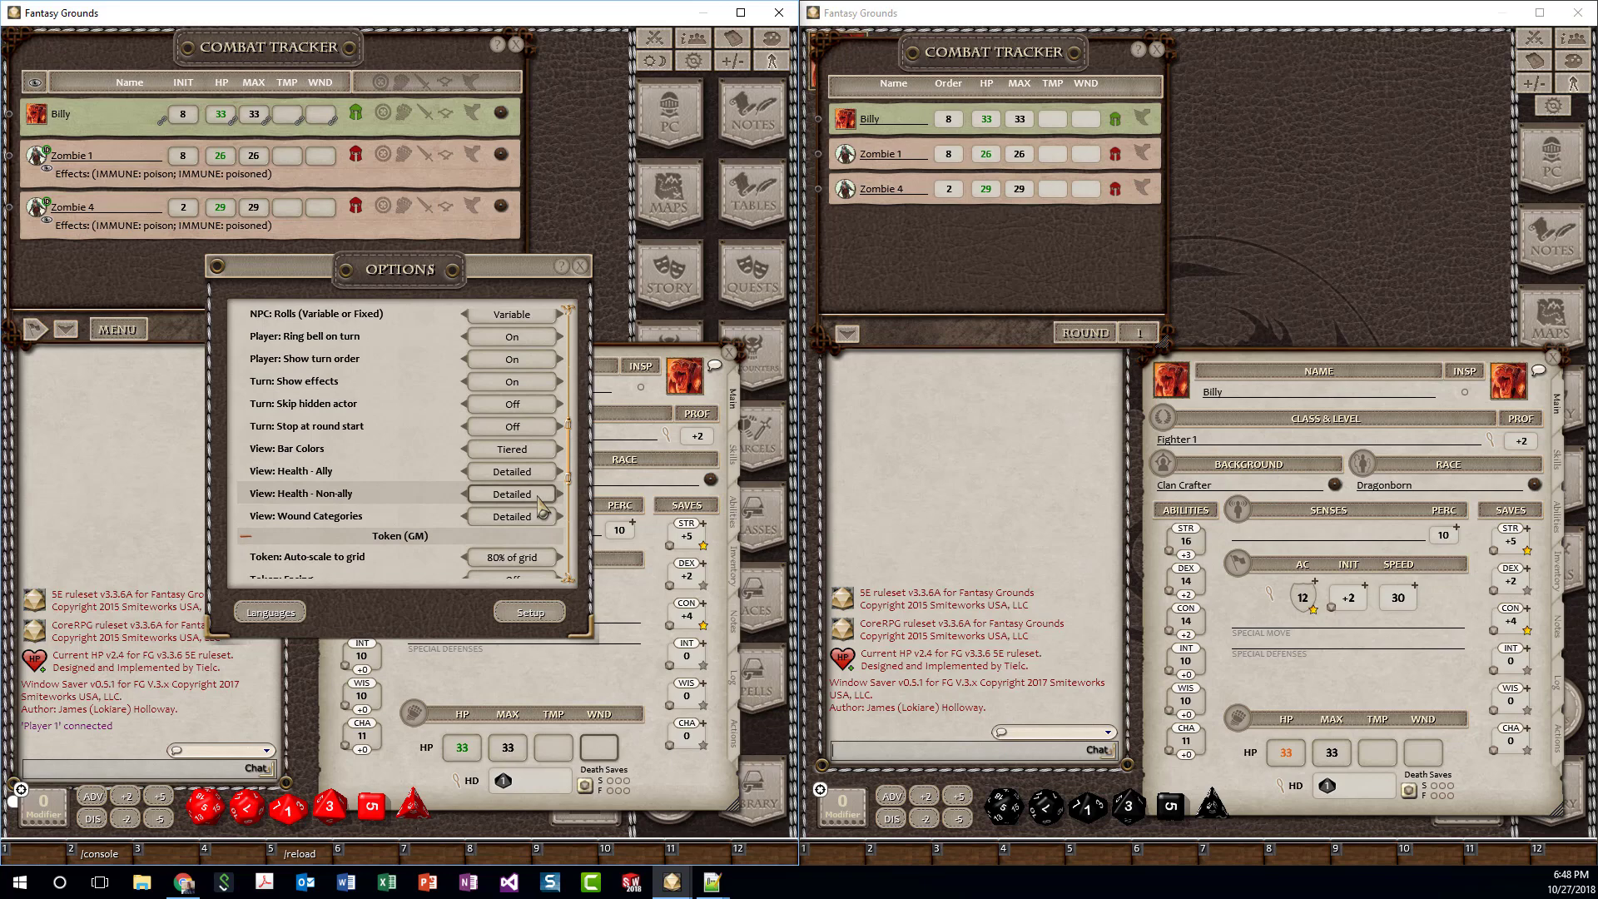
pyautogui.click(511, 493)
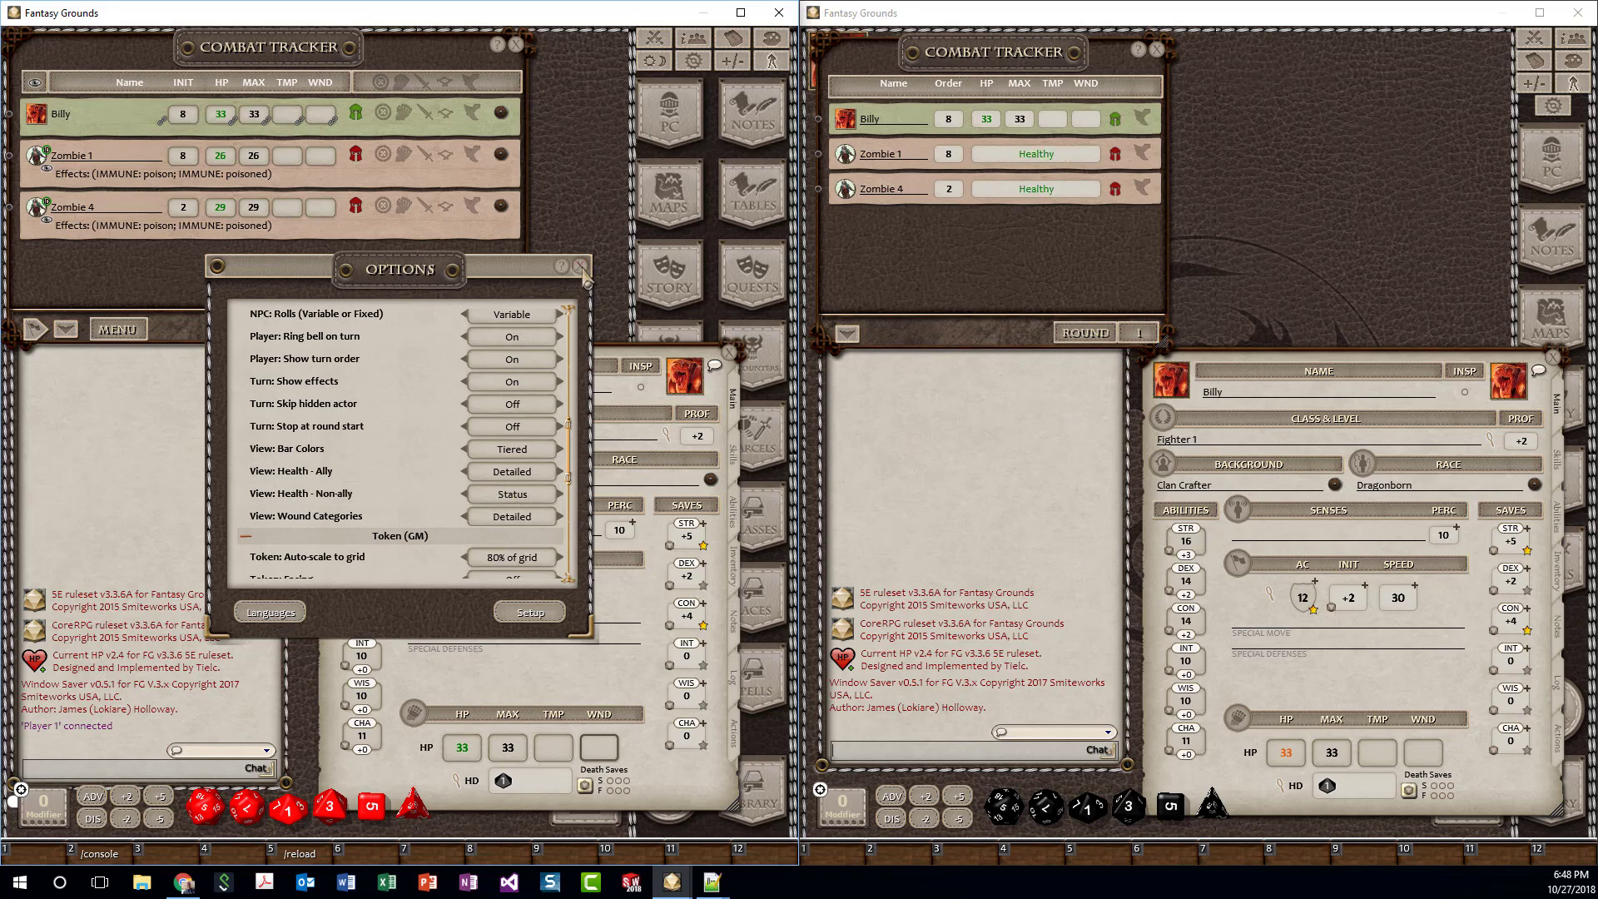
pyautogui.click(583, 266)
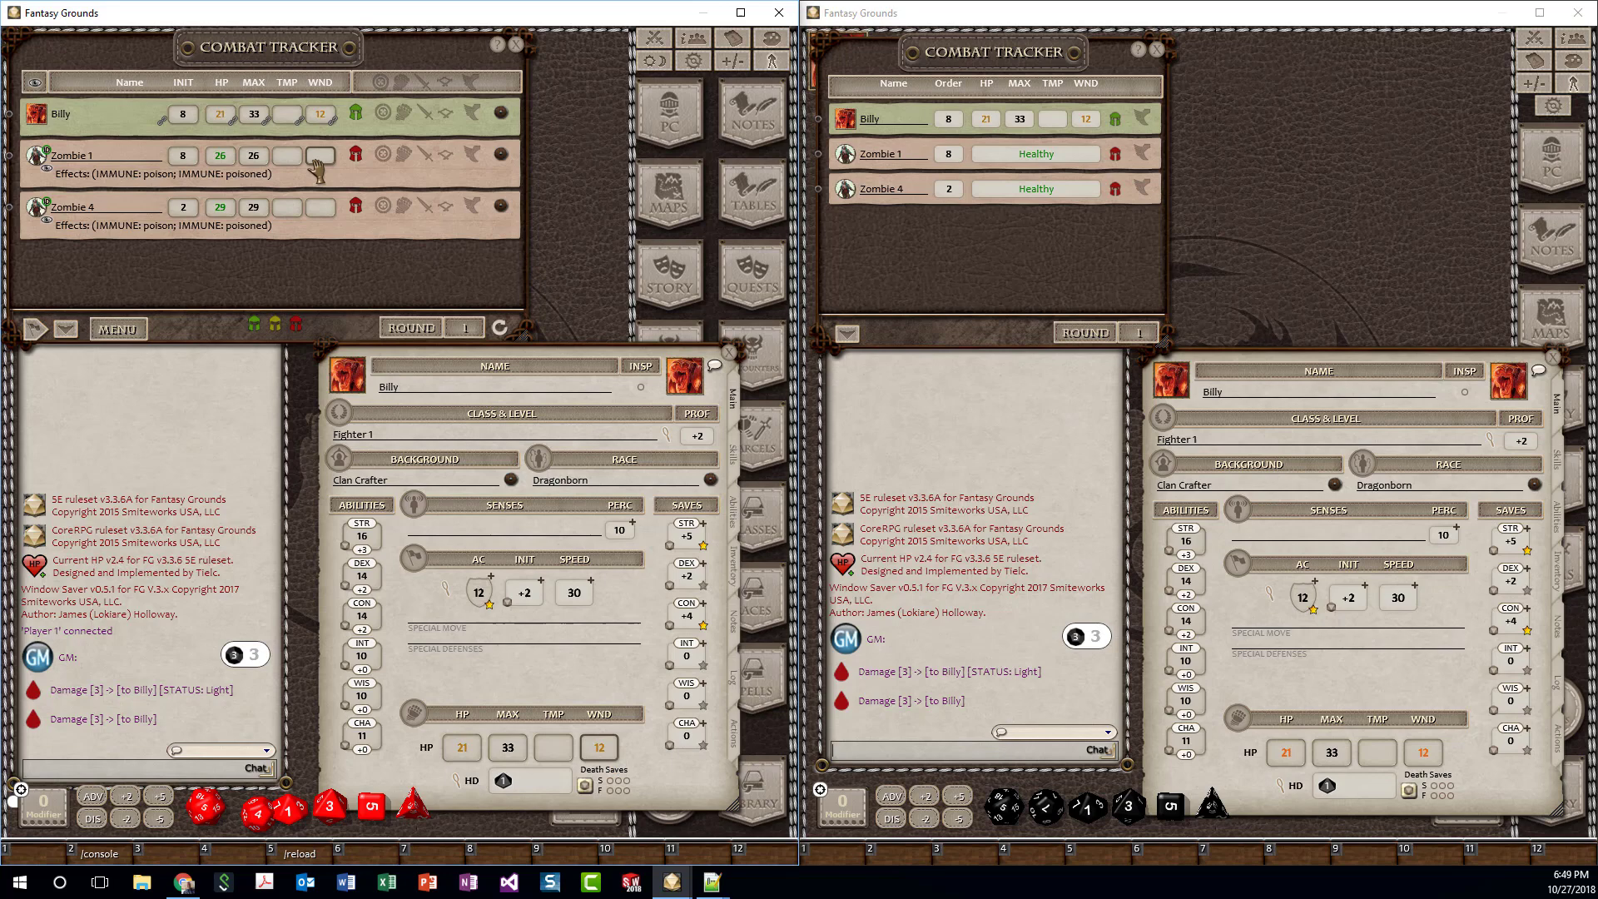
pyautogui.click(320, 155)
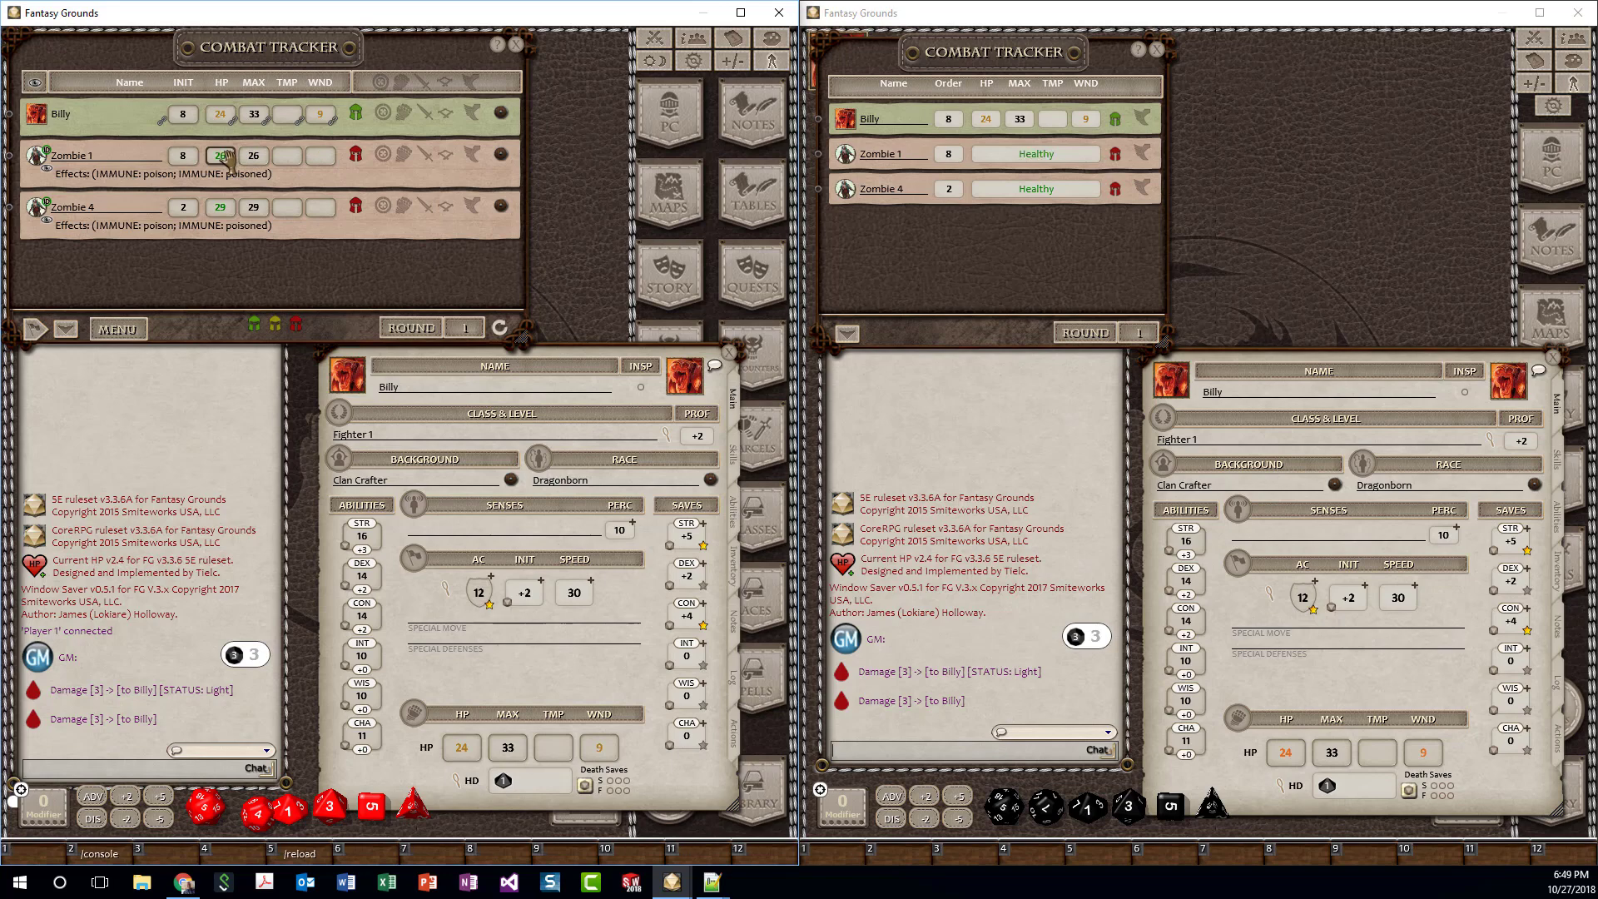
# Step: Edit Zombie 1's current and maximum hit points in the combat tracker down to a couple of HP
pyautogui.click(220, 155)
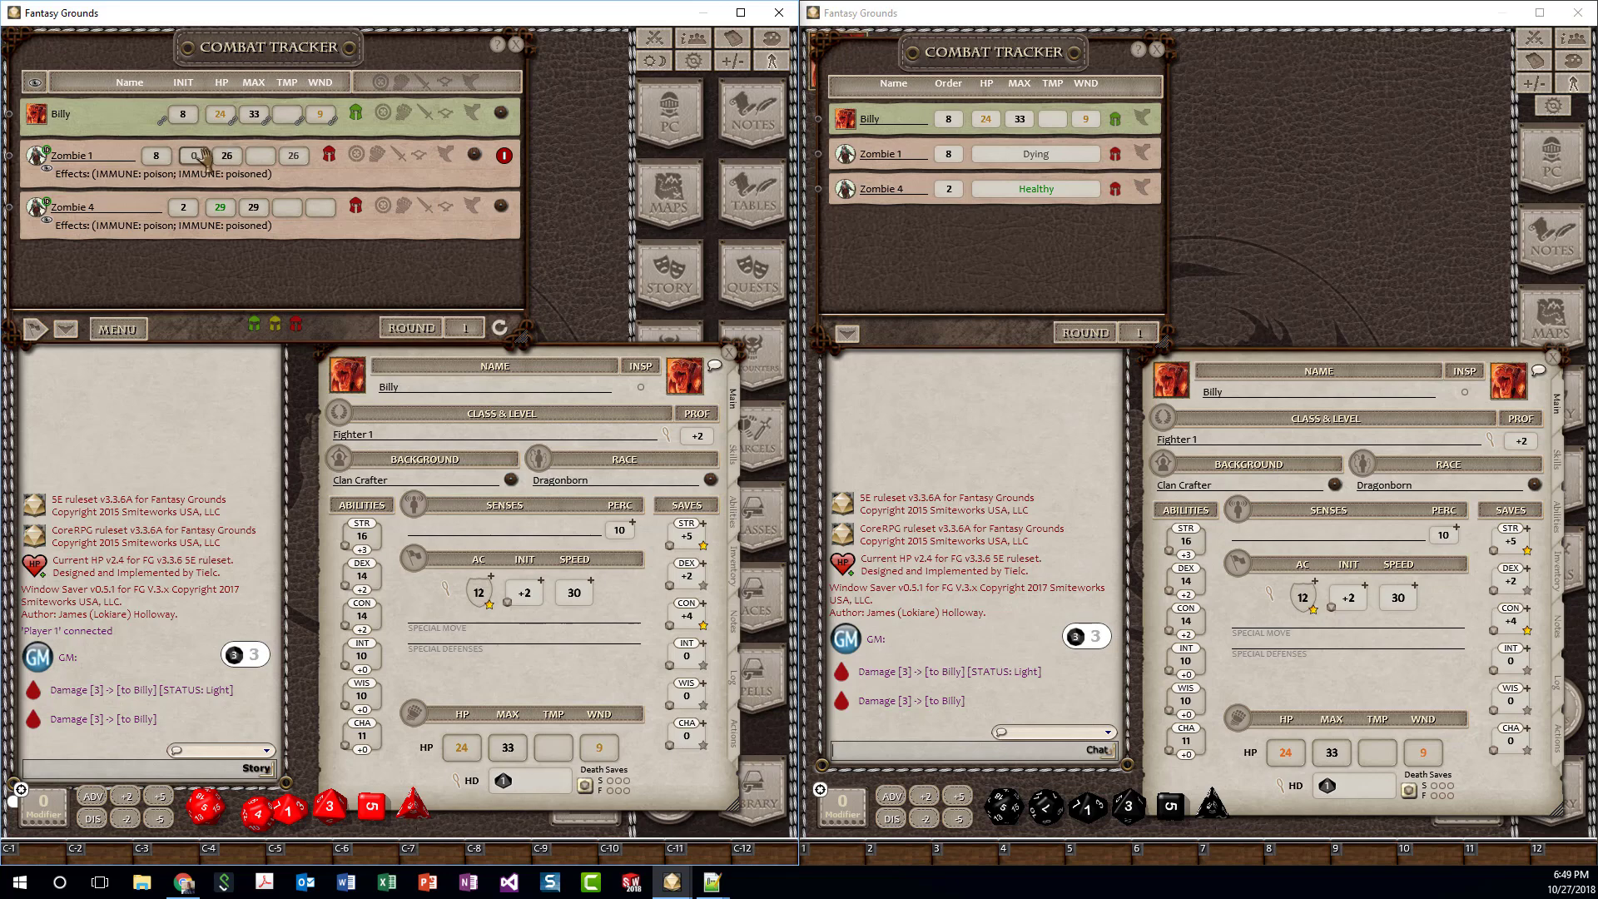
pyautogui.click(227, 156)
pyautogui.write('25')
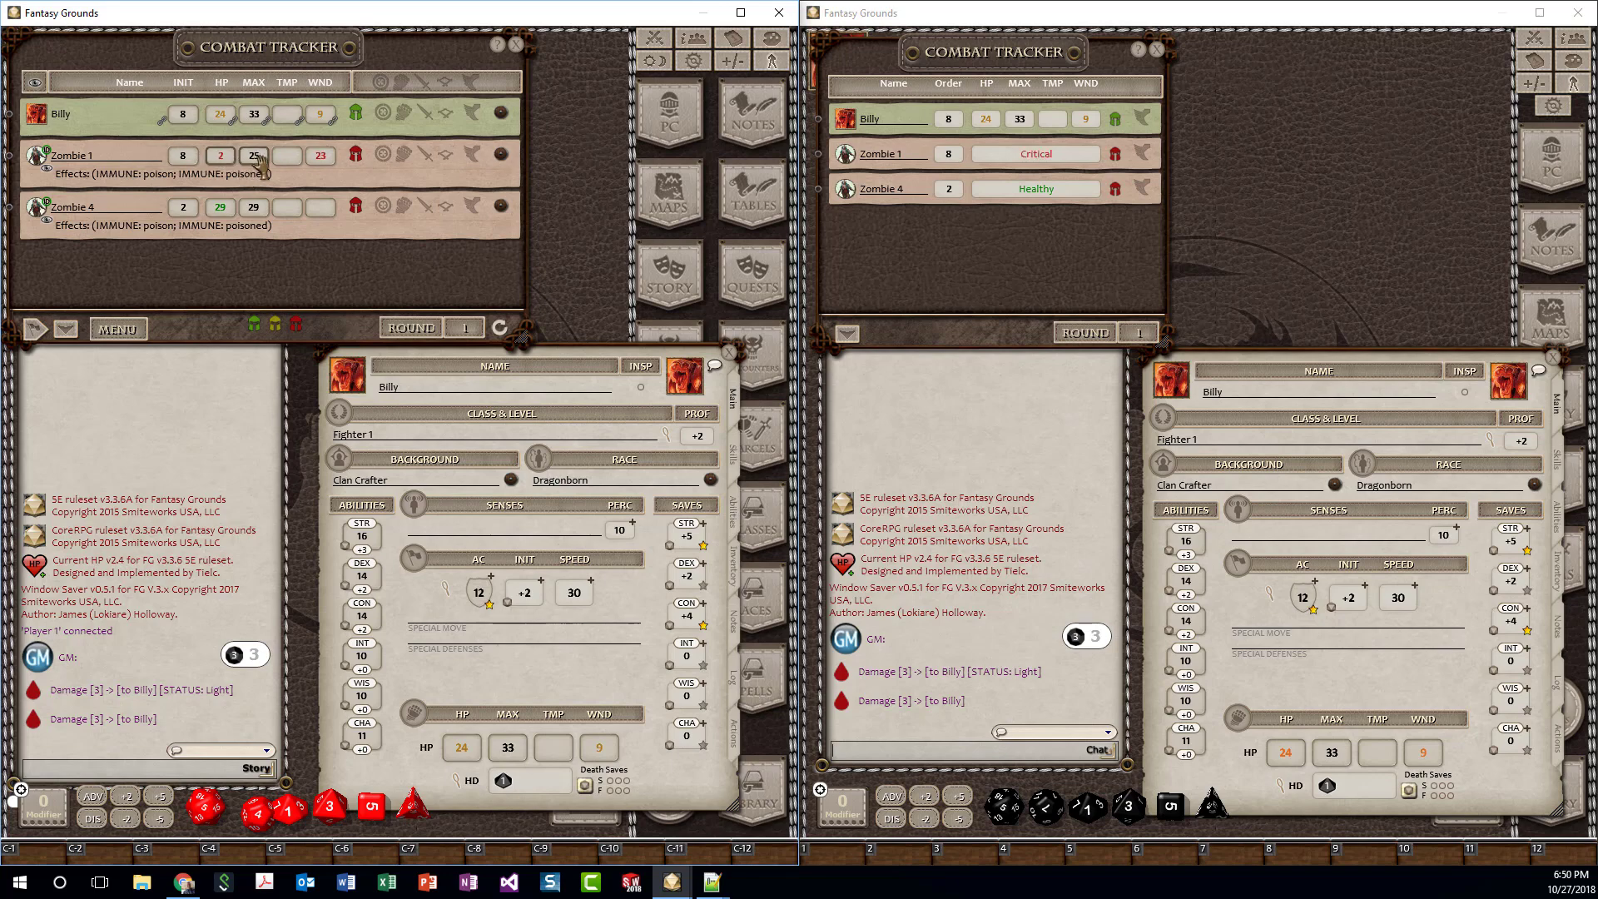
pyautogui.click(220, 155)
pyautogui.write('1')
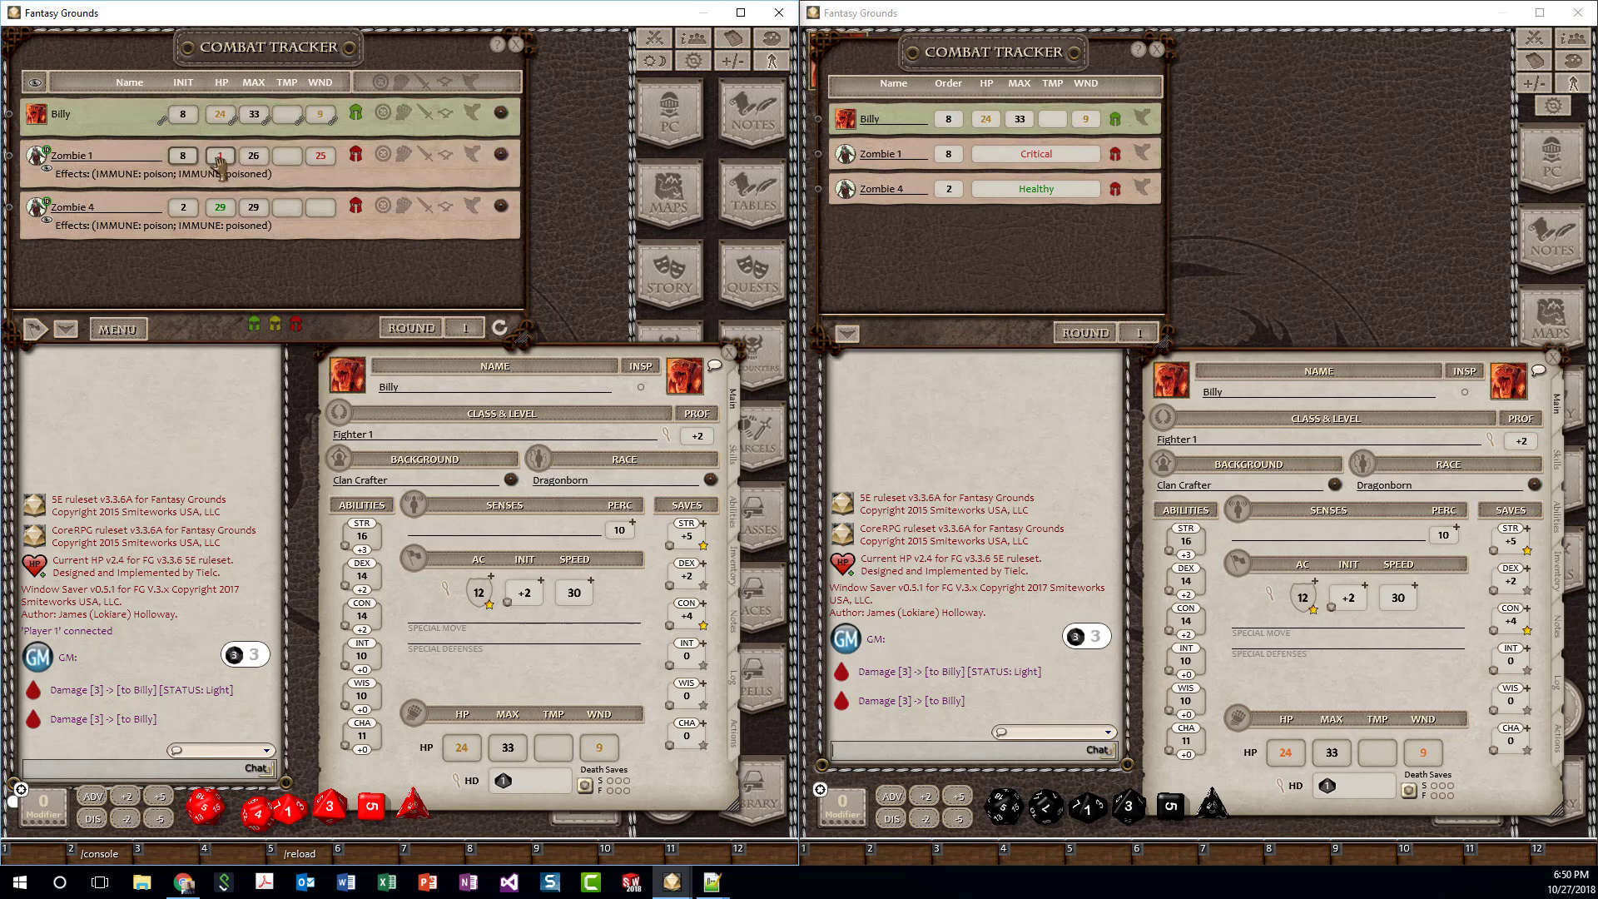
pyautogui.click(219, 155)
pyautogui.write('26')
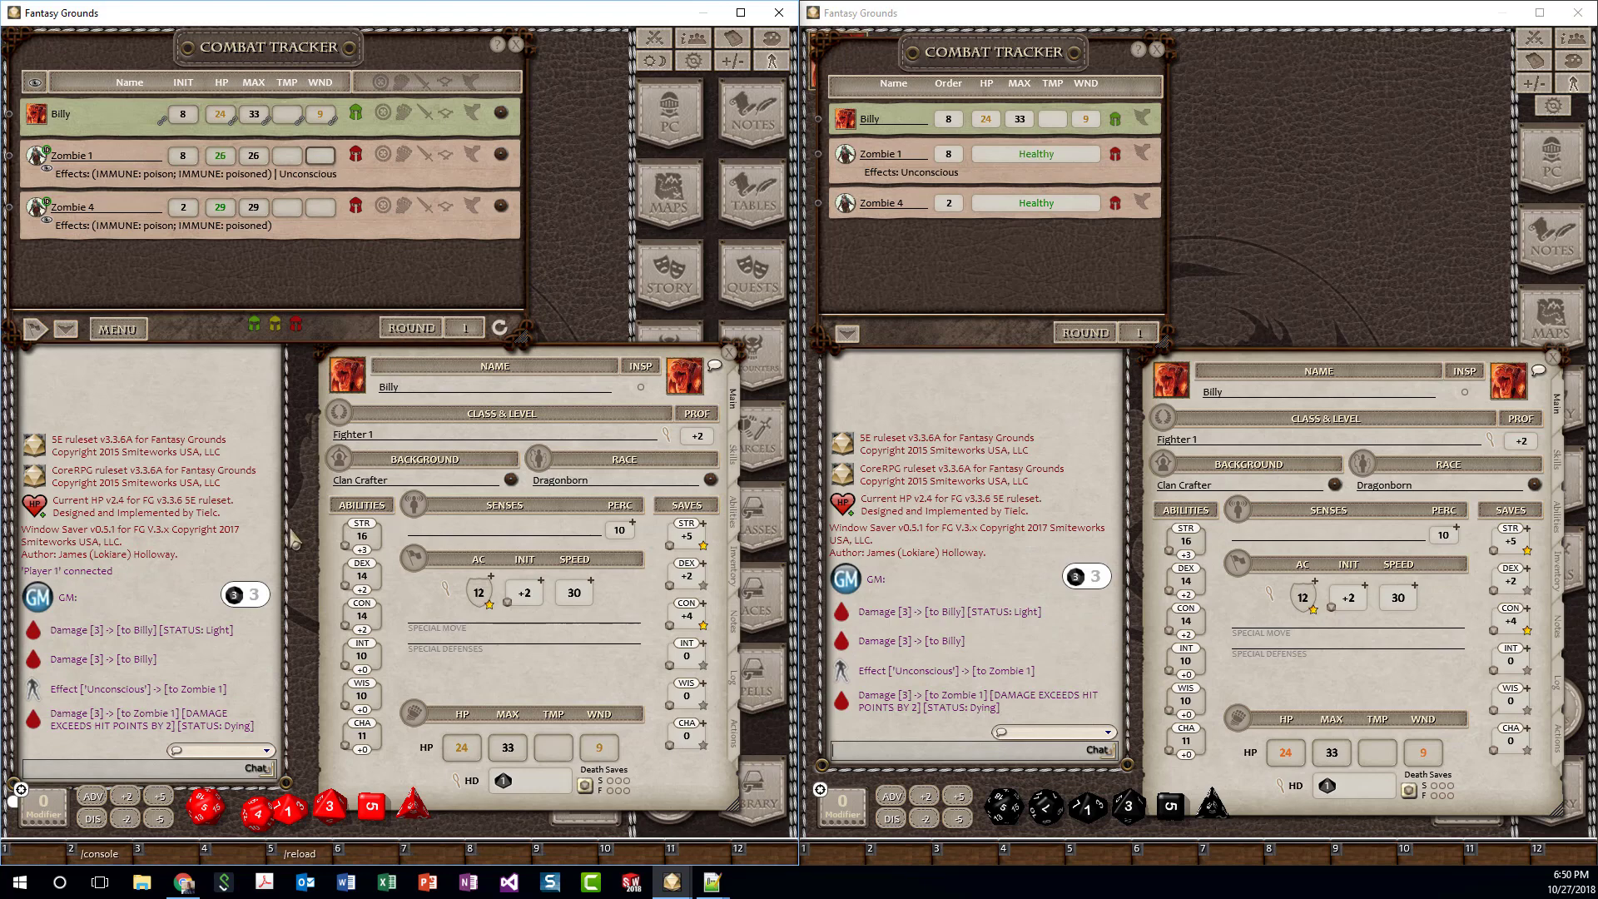
pyautogui.moveTo(260, 697)
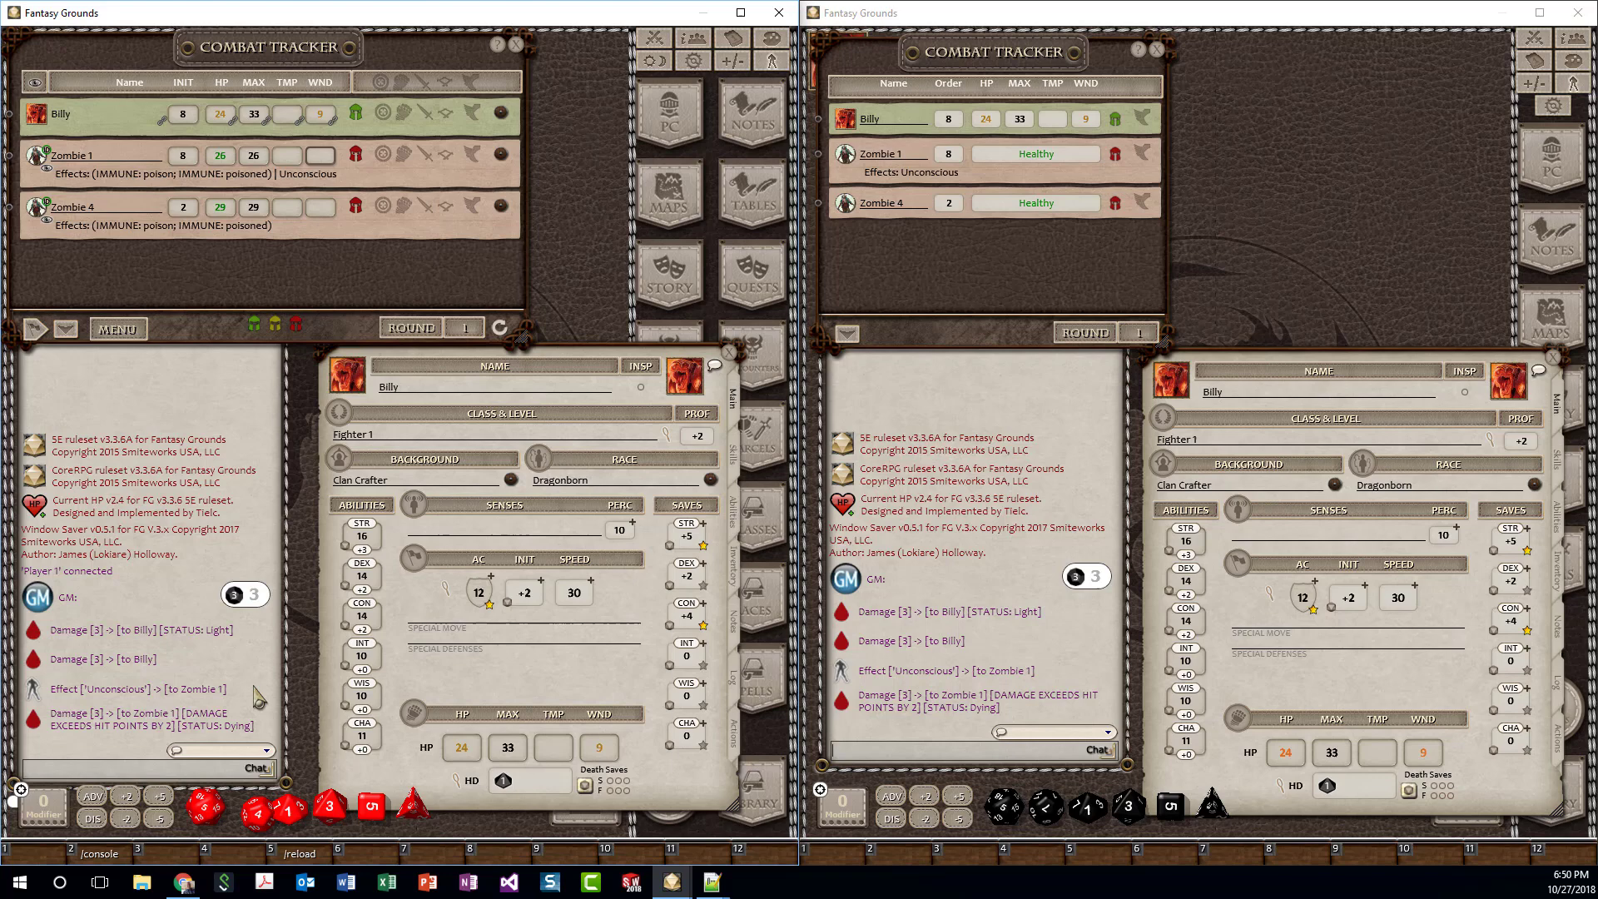
pyautogui.moveTo(543, 509)
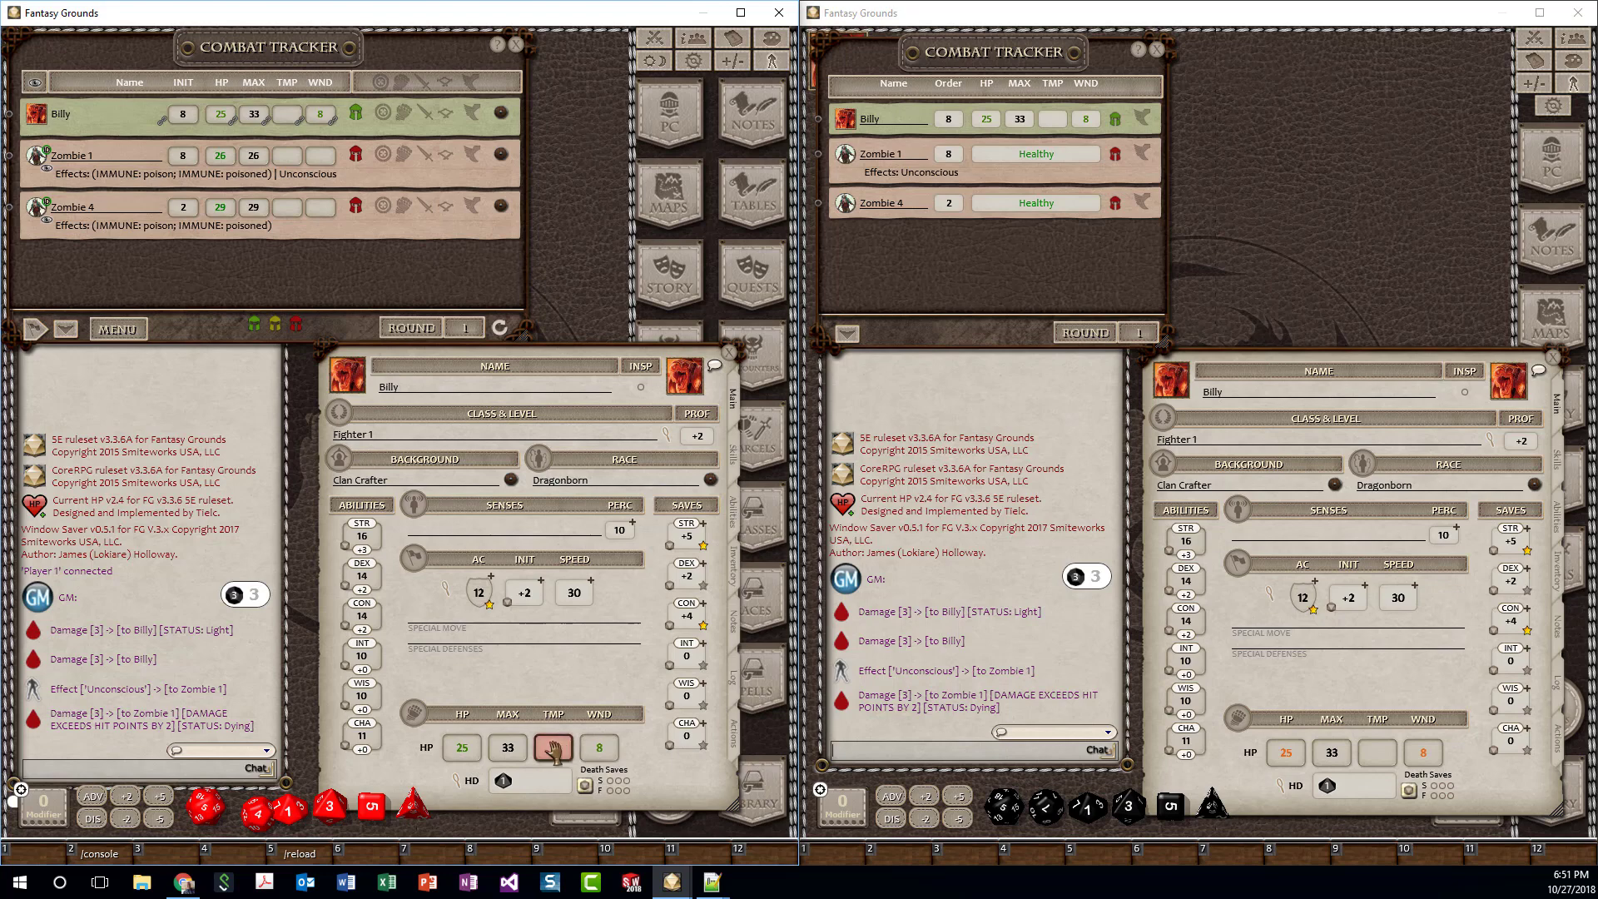
# Step: Edit Billy's temporary hit points on the sheet so he returns to 33 of 33 HP with no wounds
pyautogui.click(552, 748)
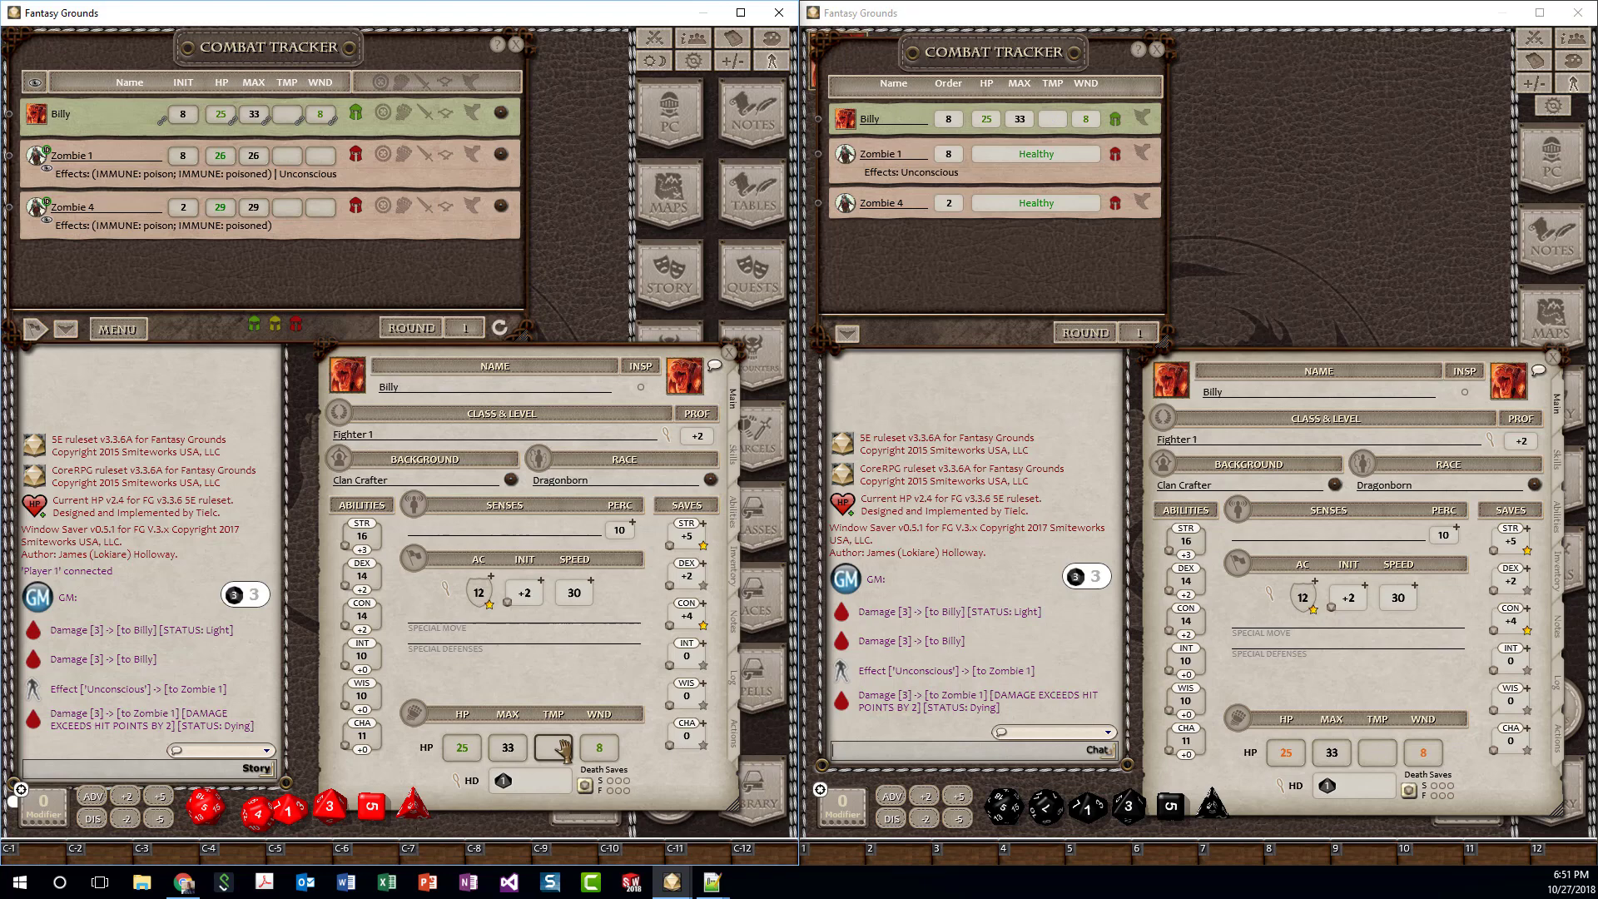
pyautogui.click(601, 748)
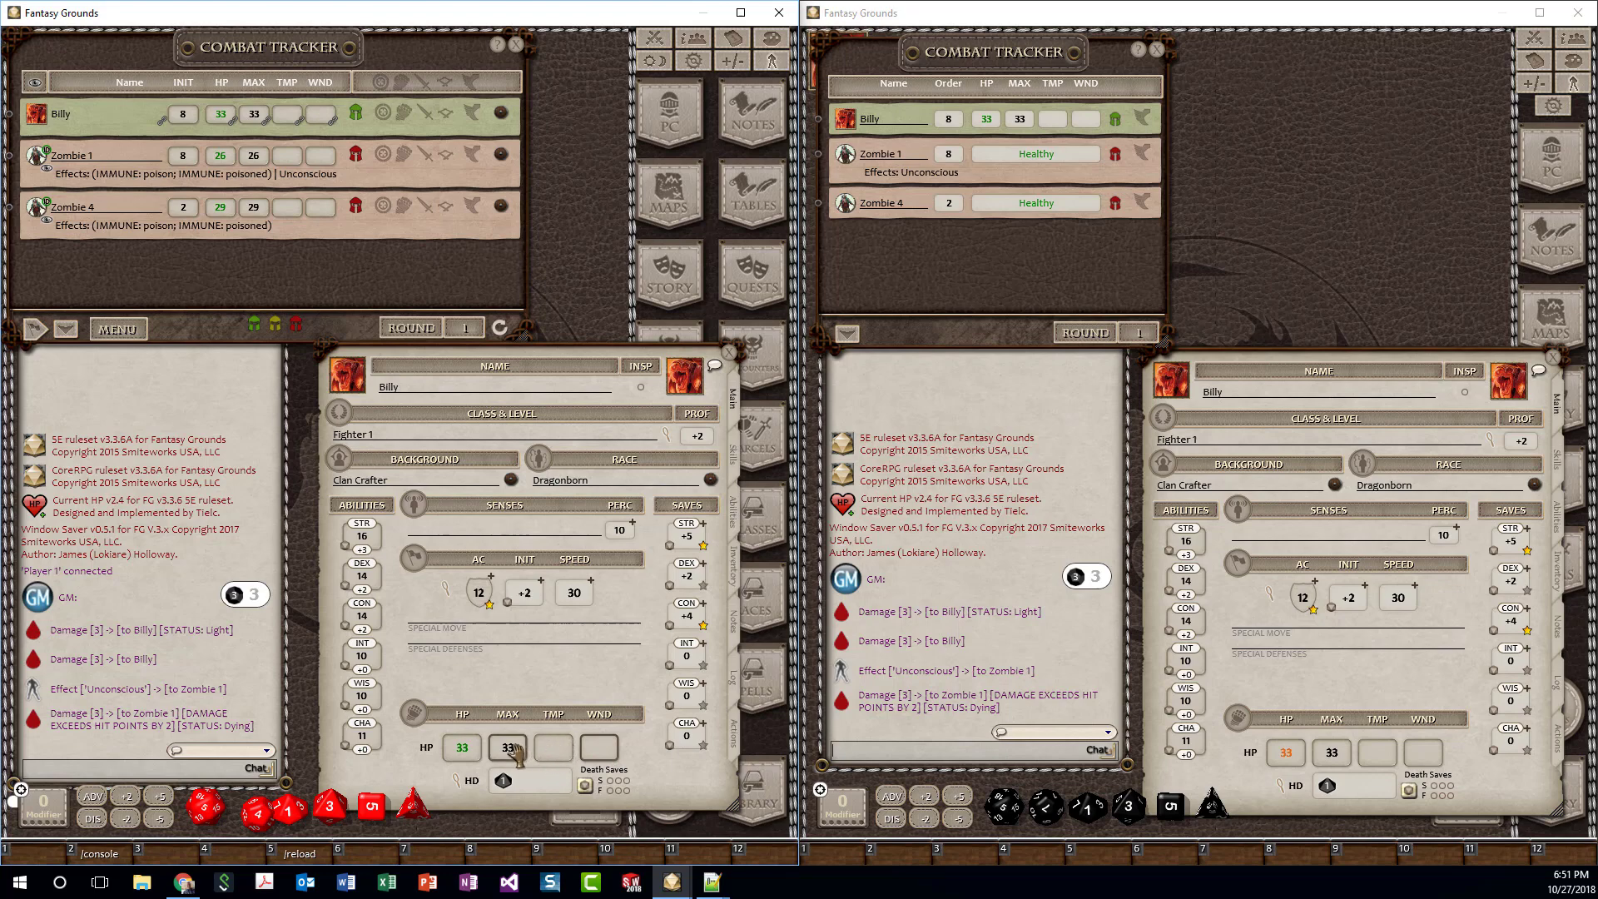
# Step: Replace Billy's maximum hit points on the sheet with a new maximum of 42
pyautogui.tripleClick(508, 747)
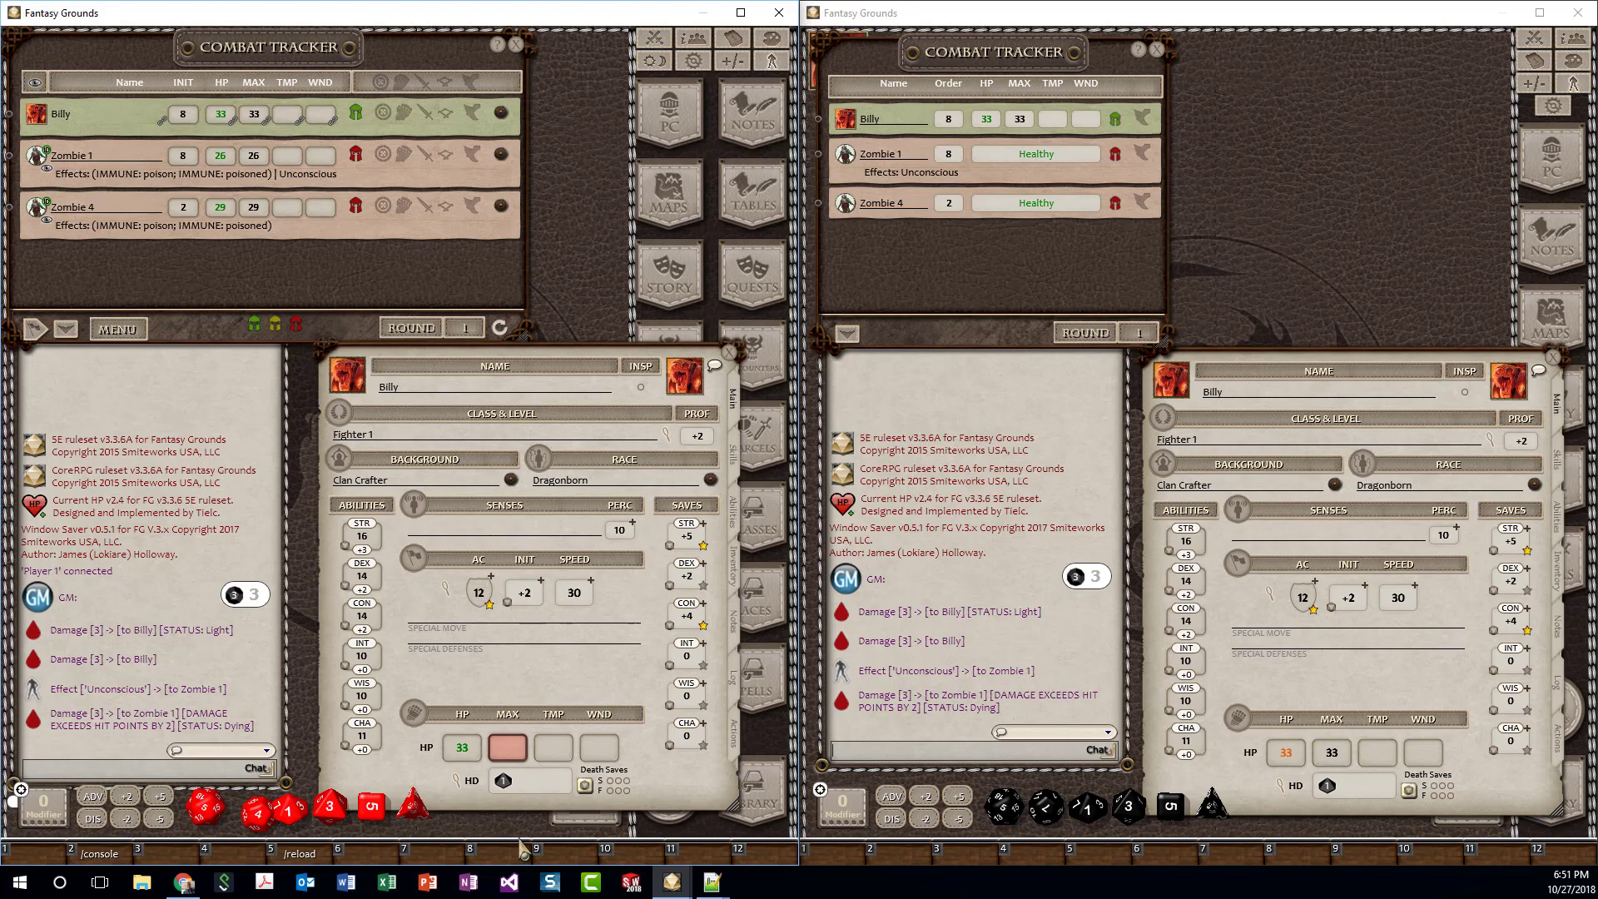
pyautogui.click(506, 747)
pyautogui.write('51')
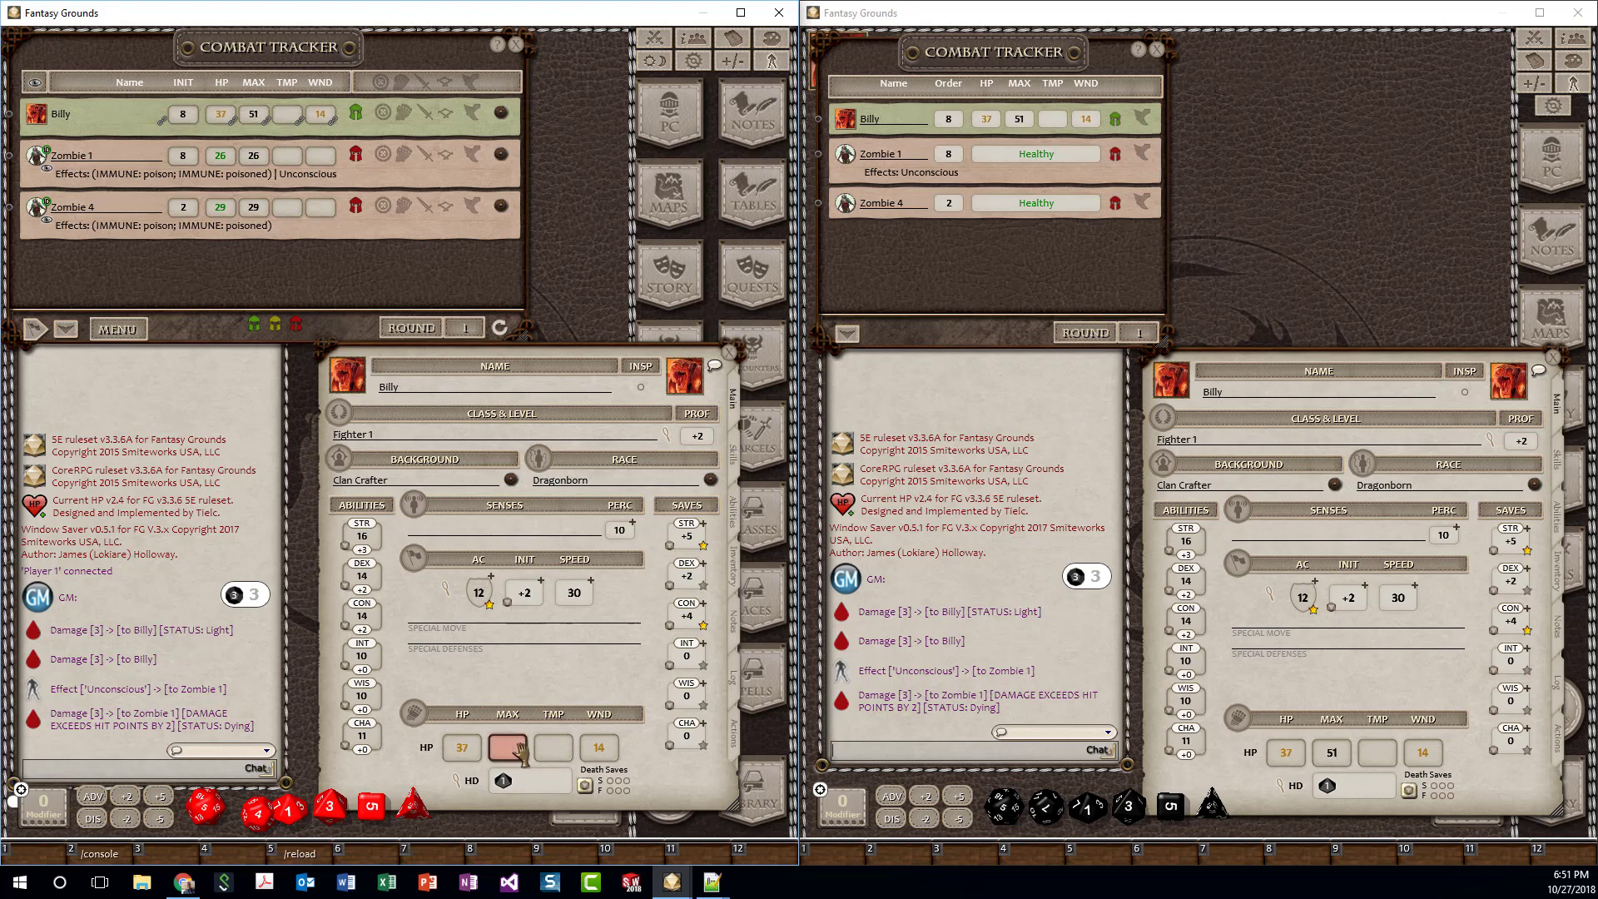
pyautogui.click(508, 748)
pyautogui.write('42')
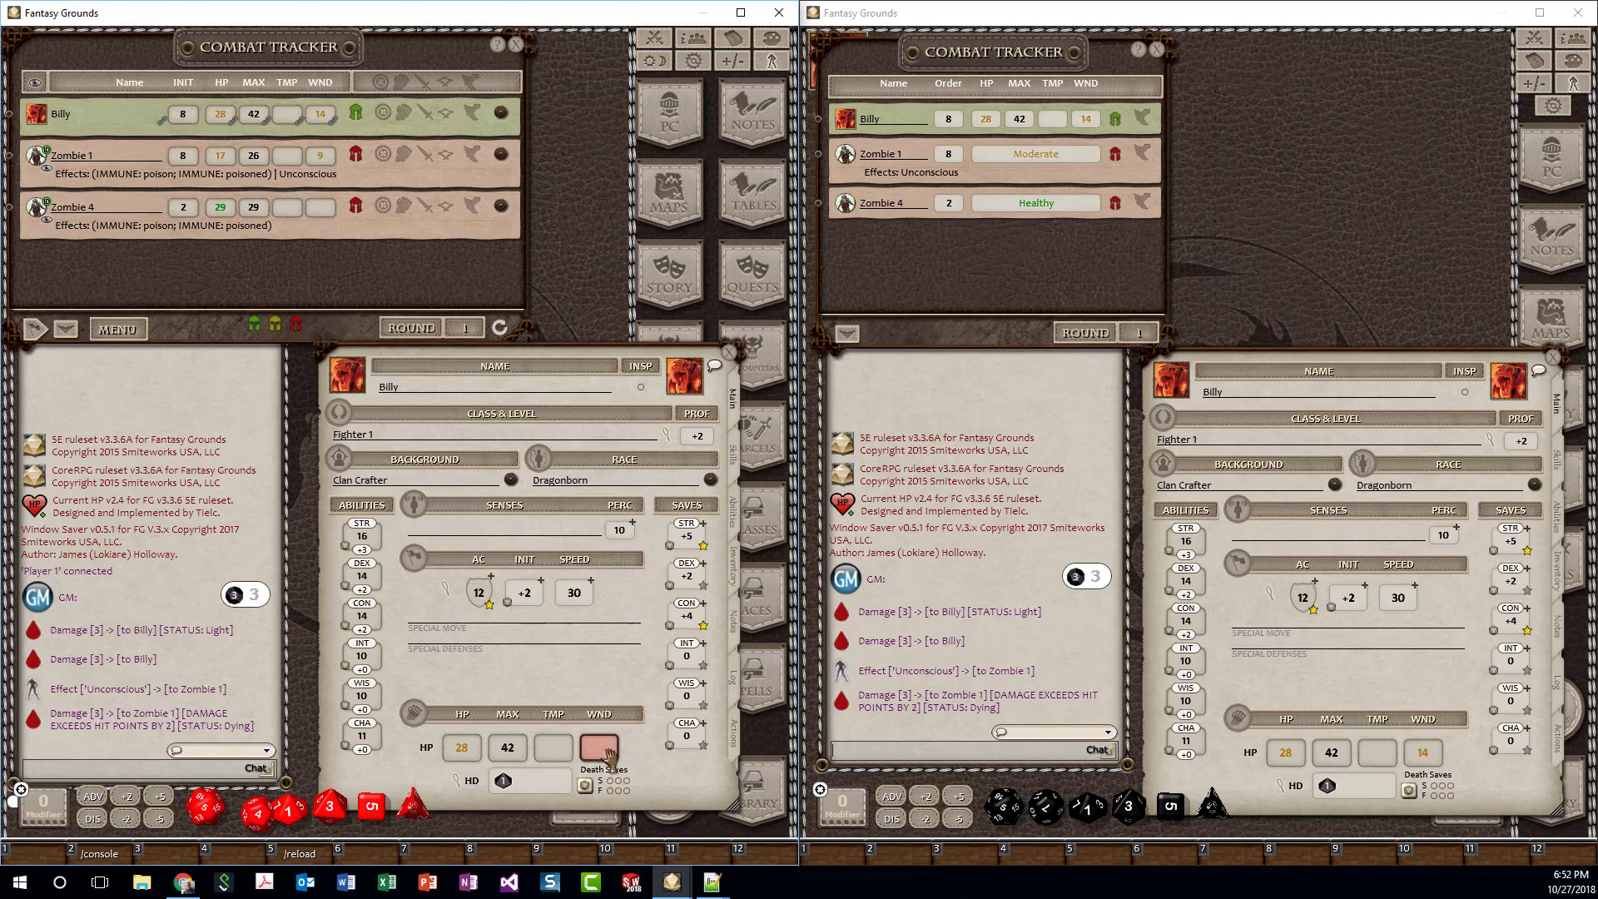
# Step: Edit Billy's wounds on the sheet to 10, leaving him at 32 of 42 HP
pyautogui.click(600, 748)
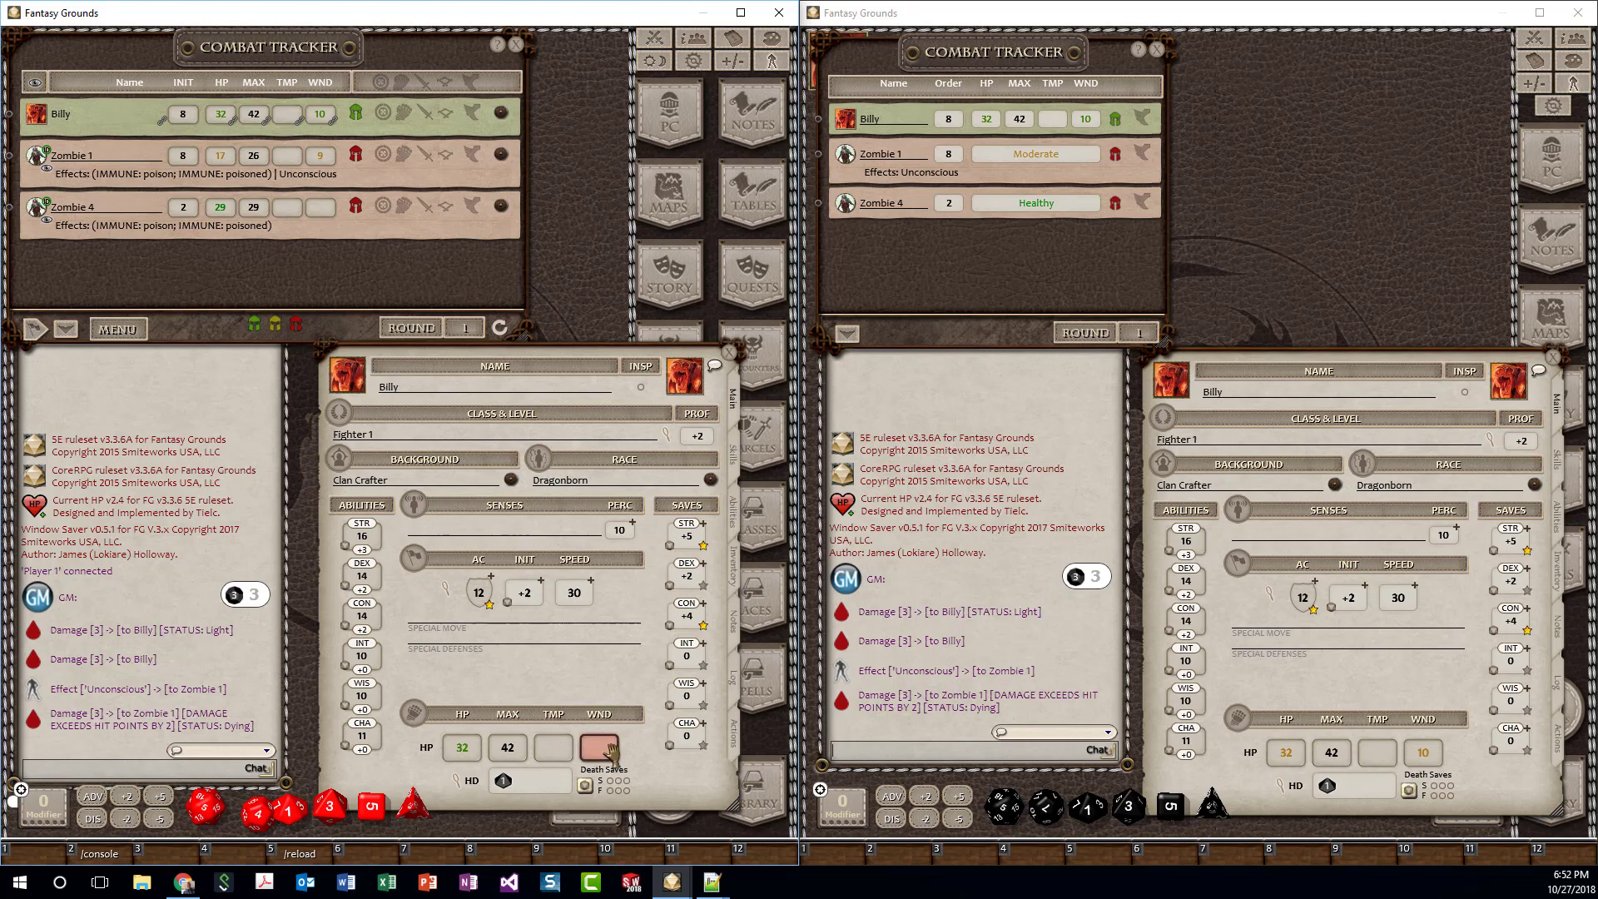
pyautogui.click(596, 748)
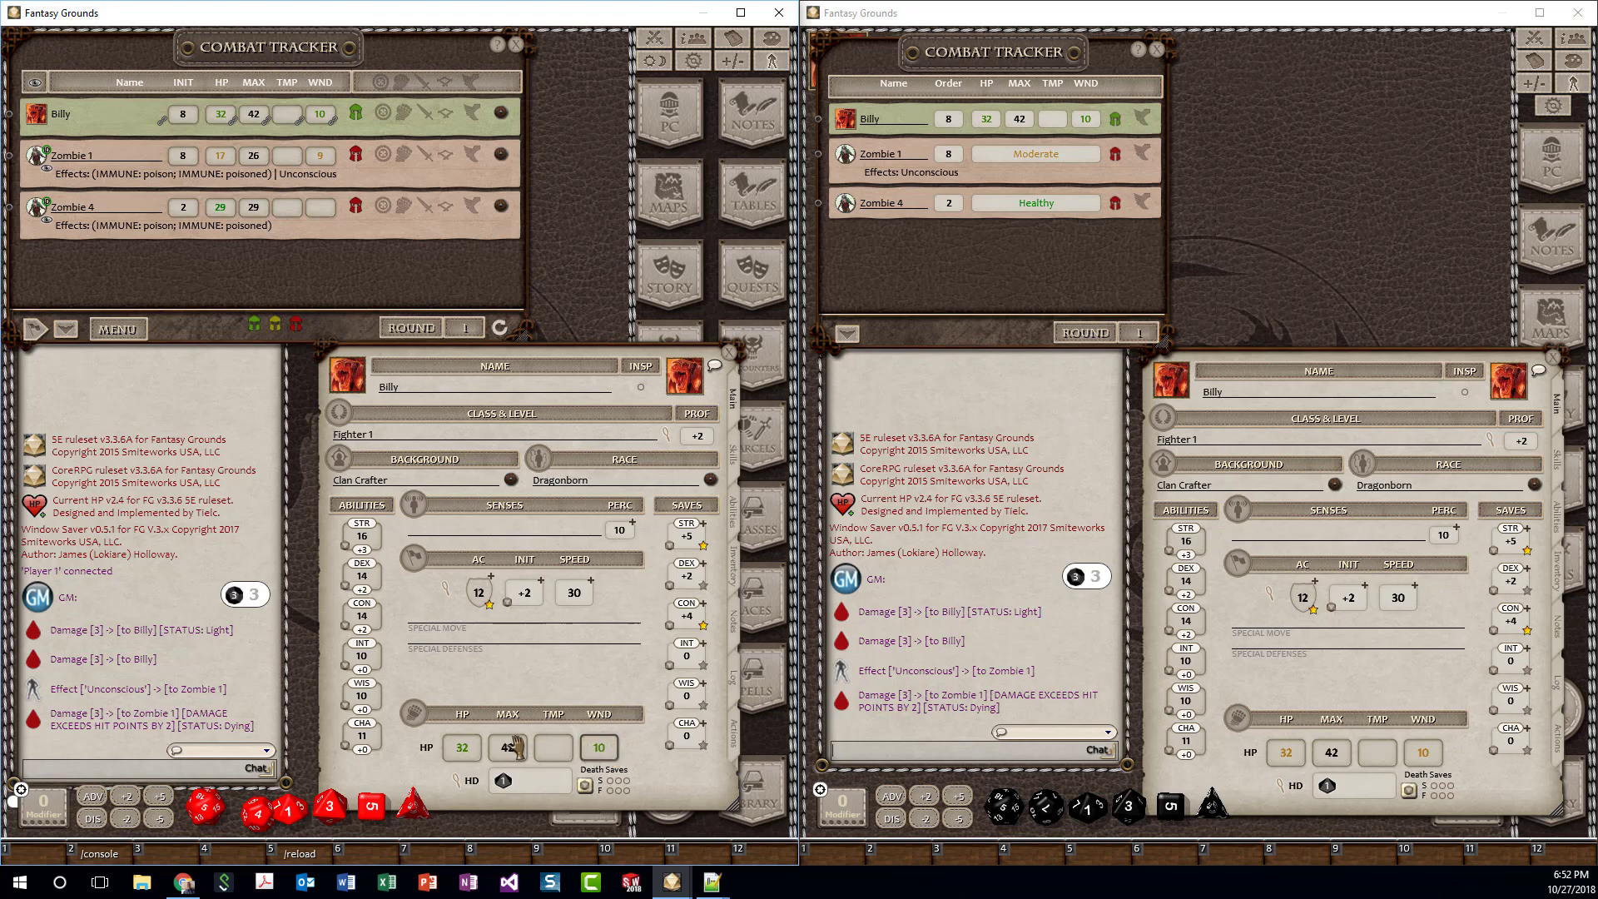
pyautogui.tripleClick(461, 748)
pyautogui.write('40')
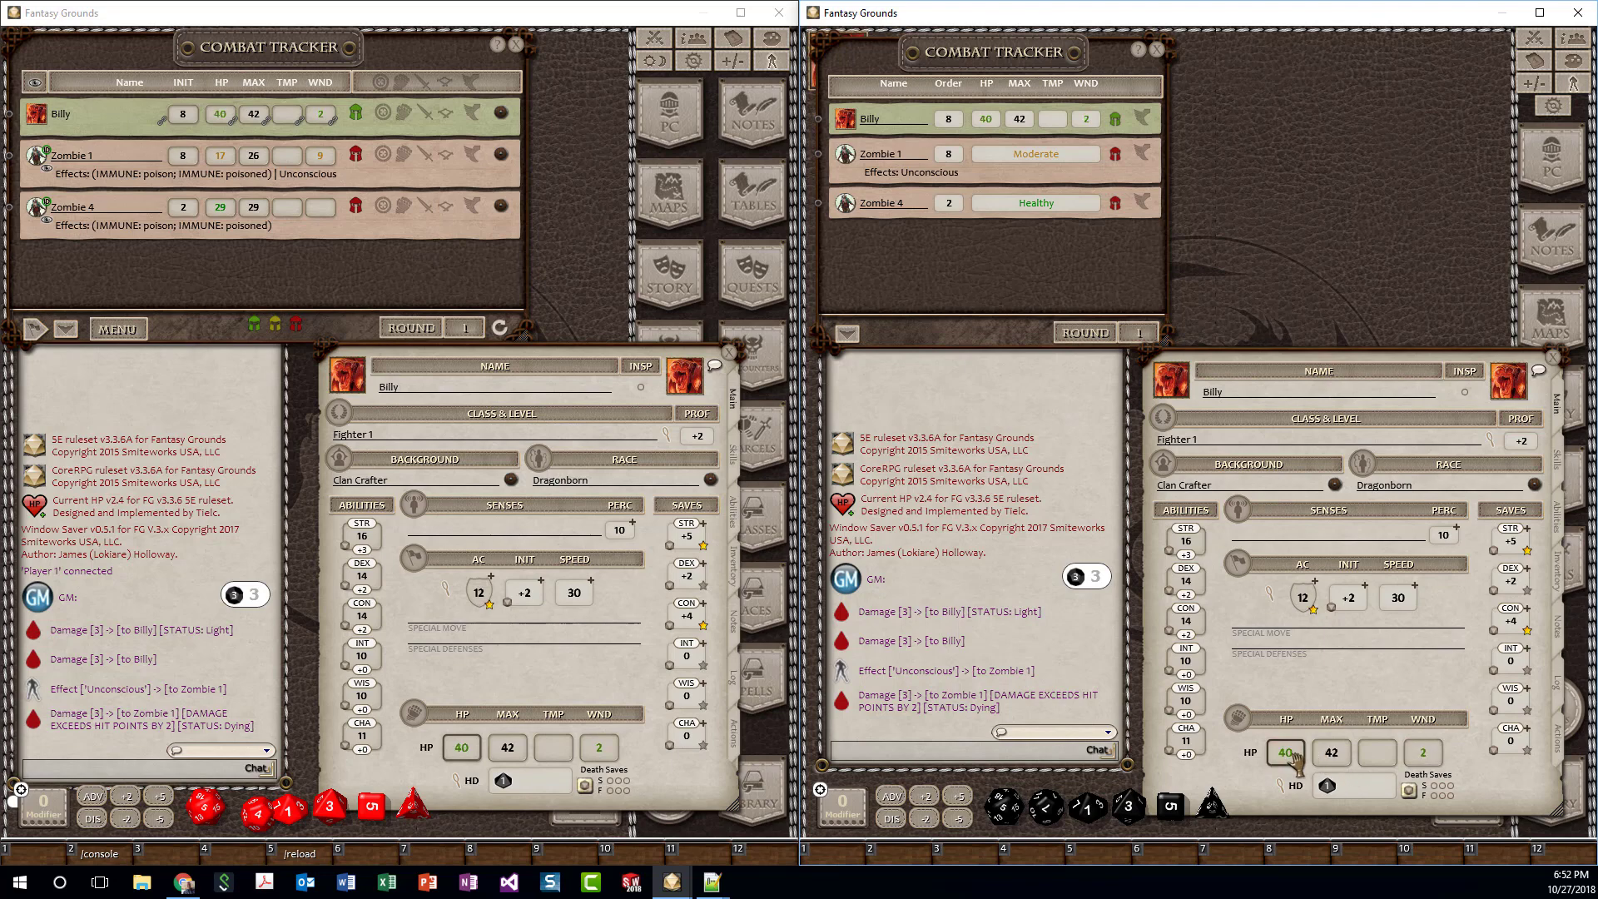
pyautogui.moveTo(1396, 754)
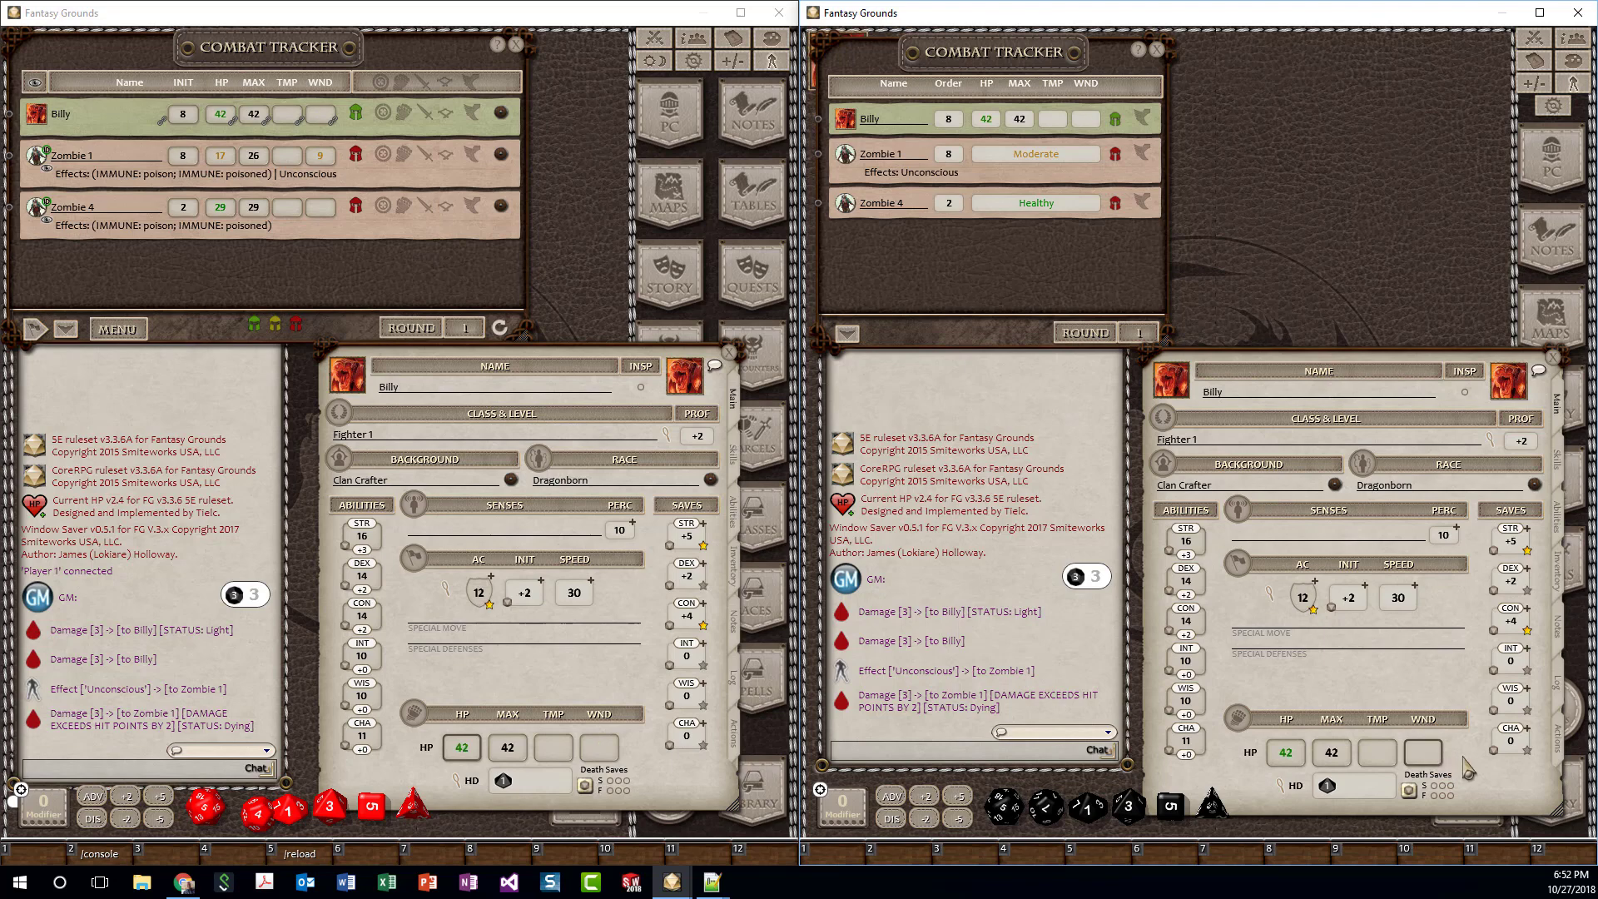
pyautogui.moveTo(552, 747)
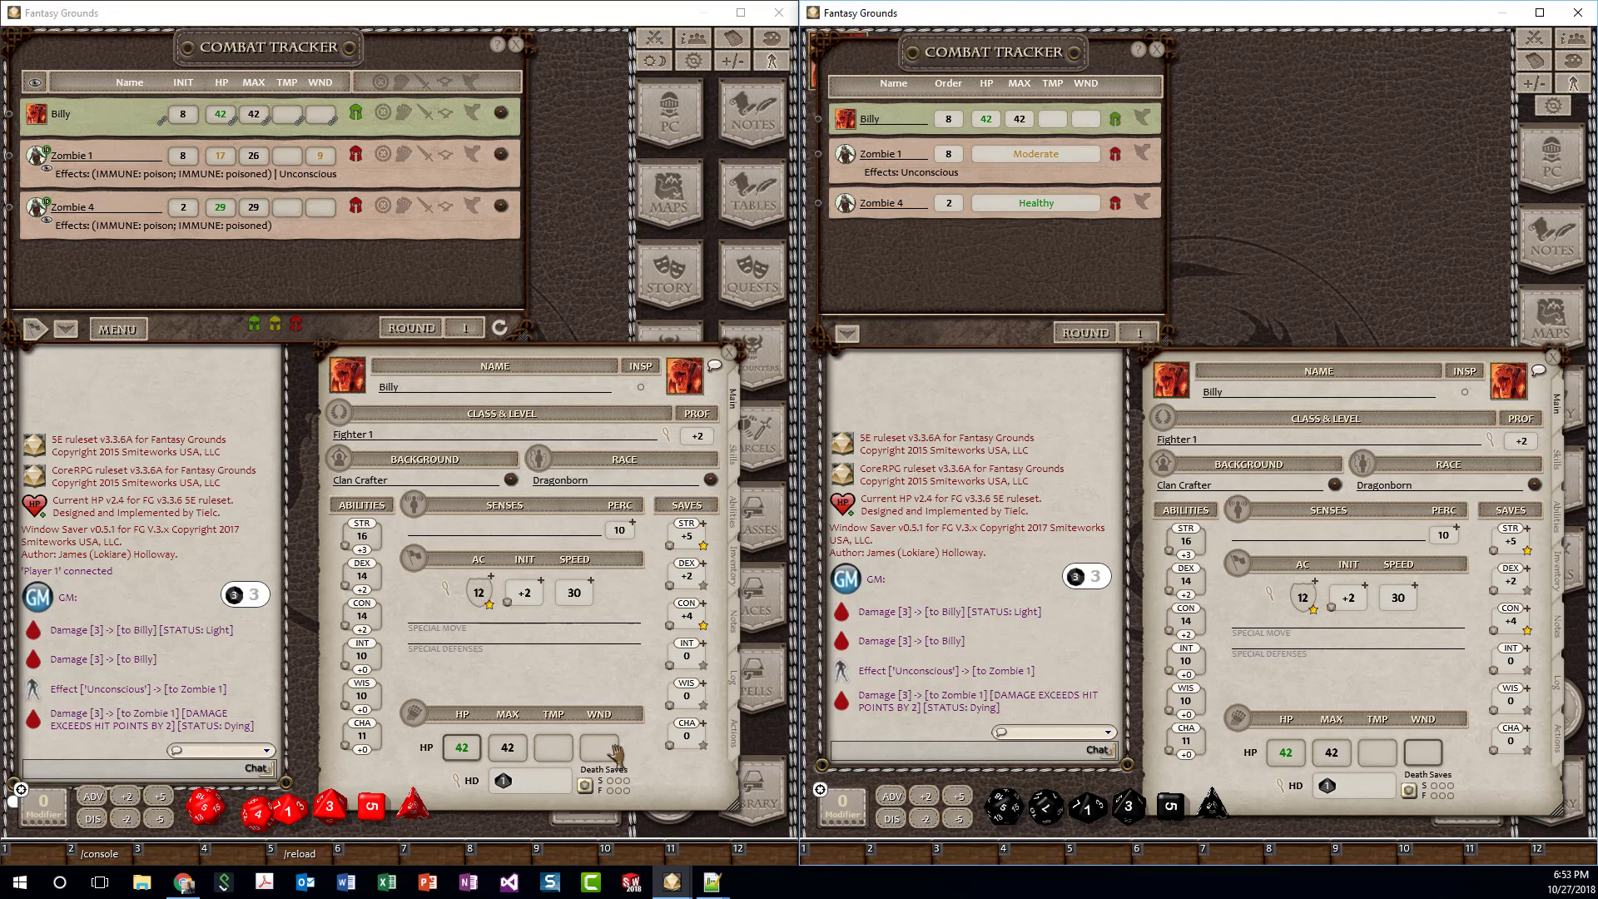
# Step: Set Billy's wounds to 7 on the GM sheet, leaving him at 35 of 42 HP
pyautogui.click(600, 747)
pyautogui.write('7')
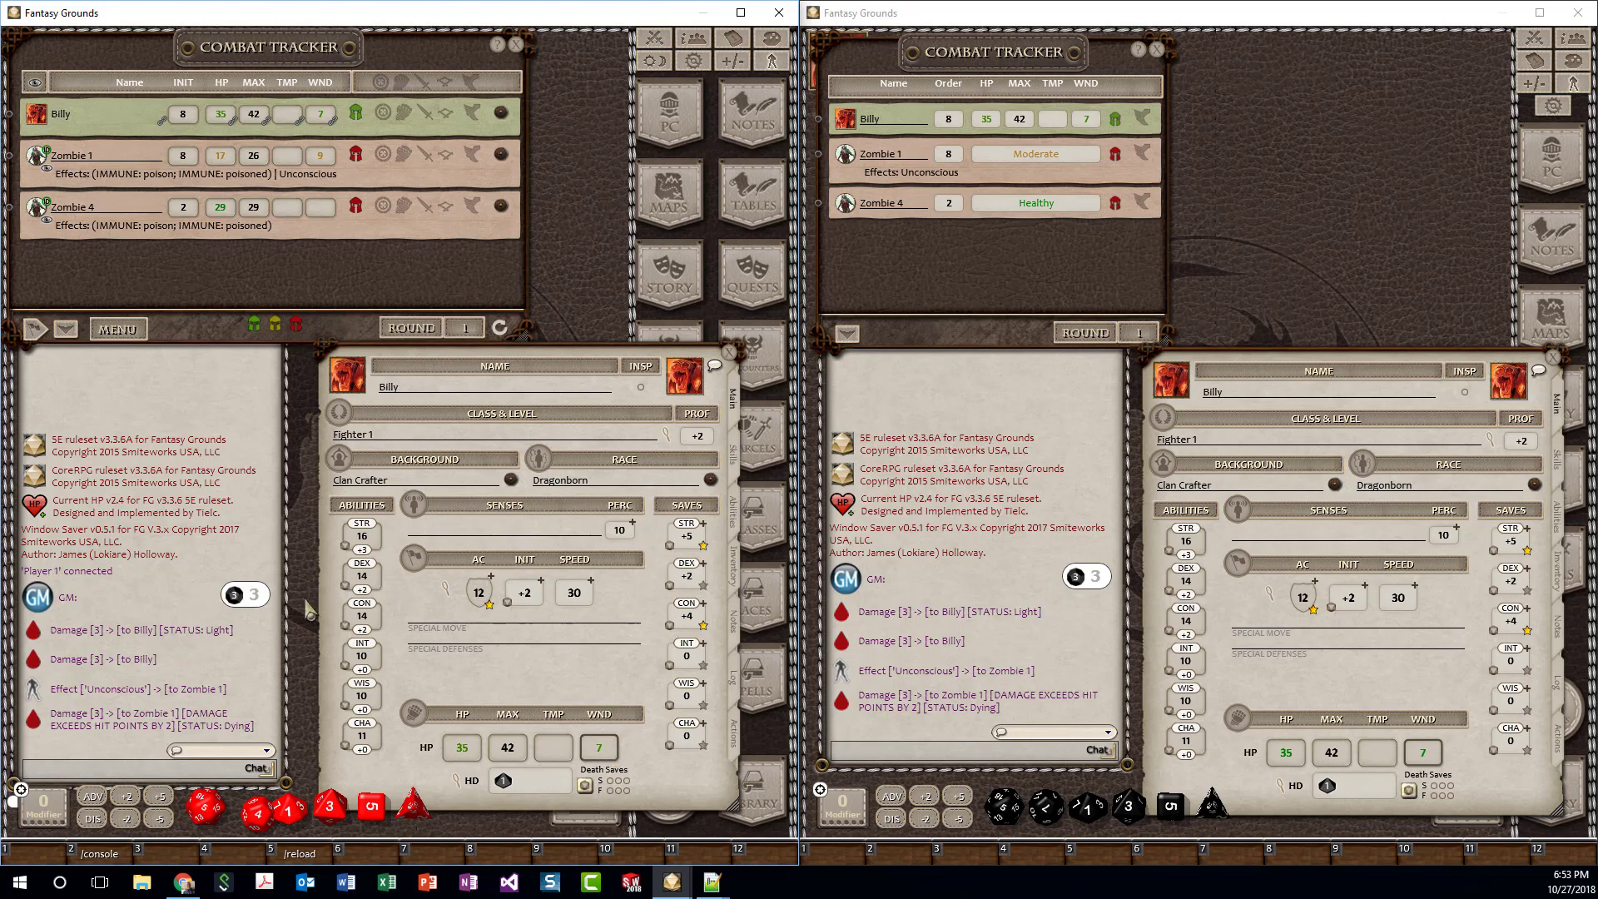
pyautogui.moveTo(546, 546)
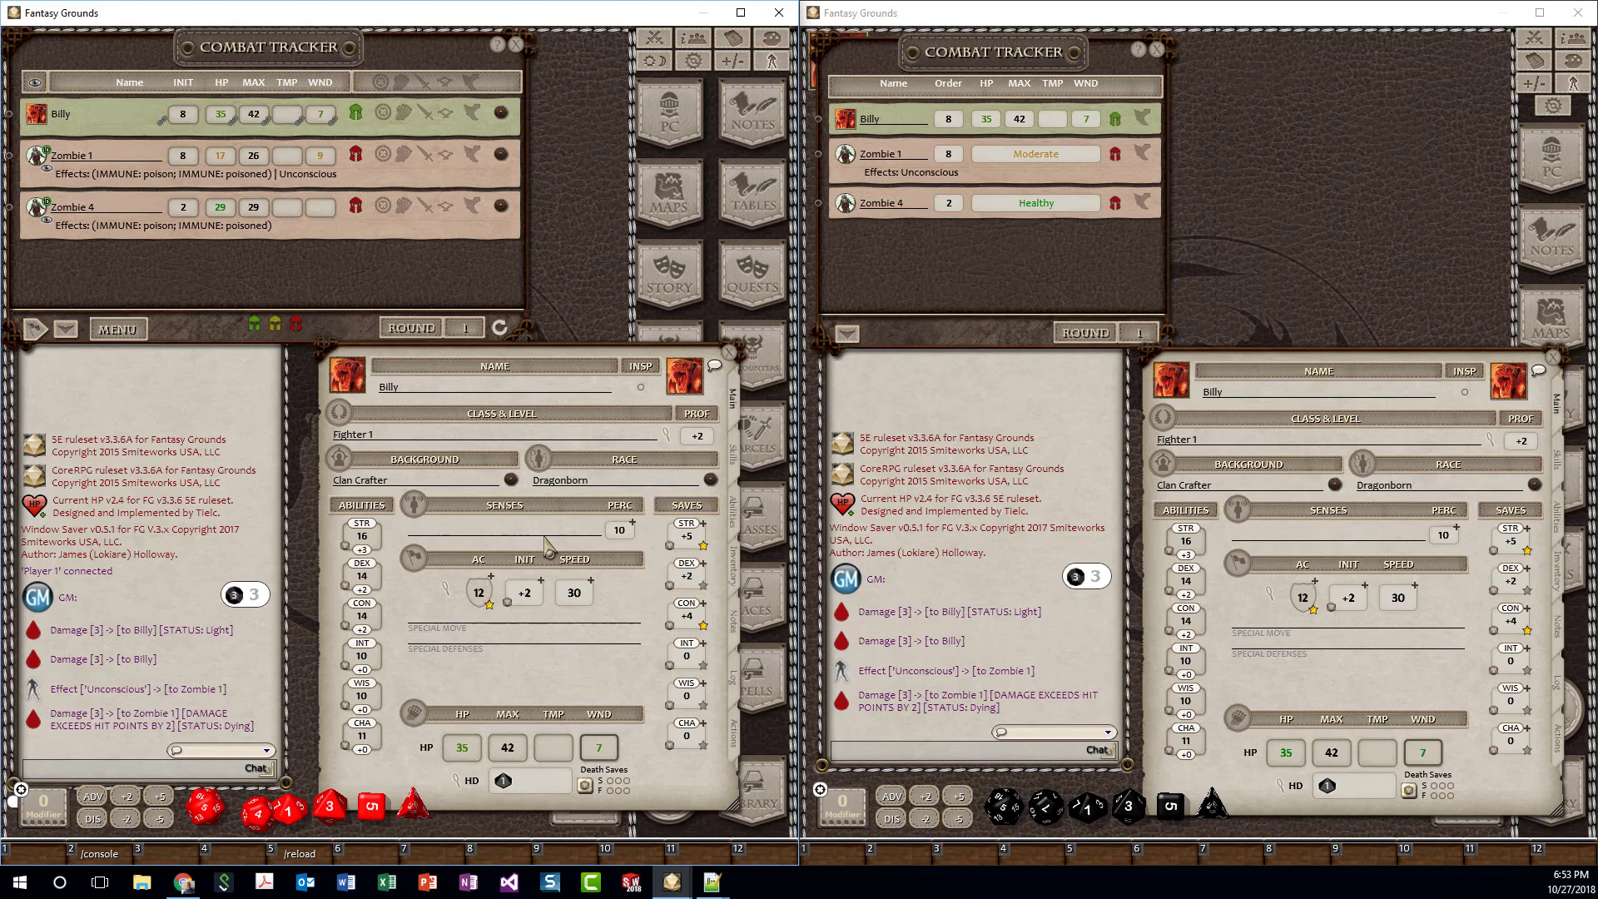